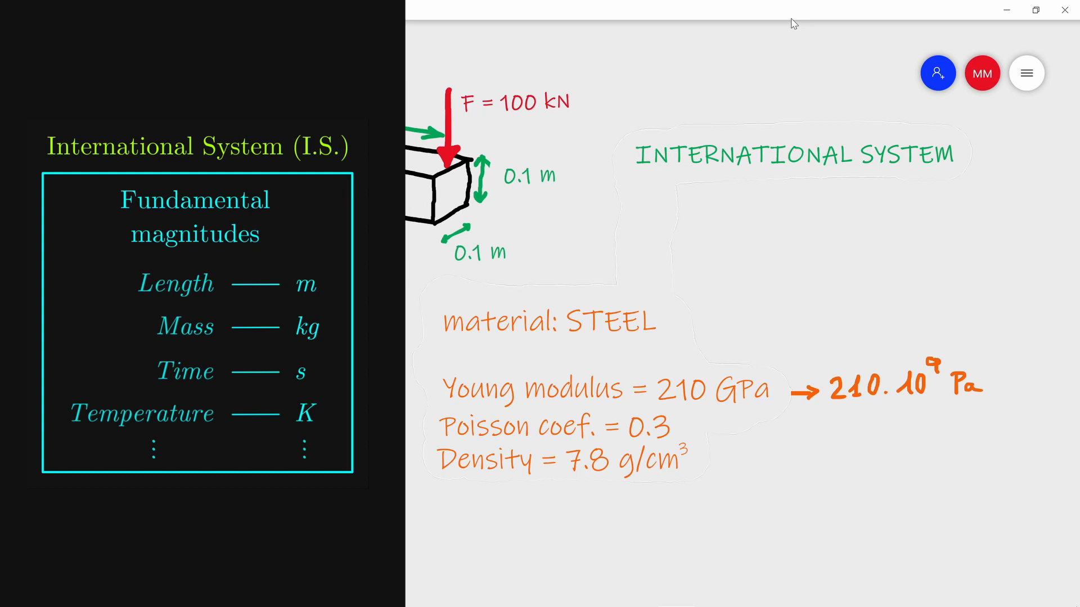
Write the density conversion 7.8 g/cm³ · kg/10³g · (100 cm/m)³ targeting kg/m³
{"action": "left_click_drag", "start_coordinate": [717, 460], "coordinate": [757, 460]}
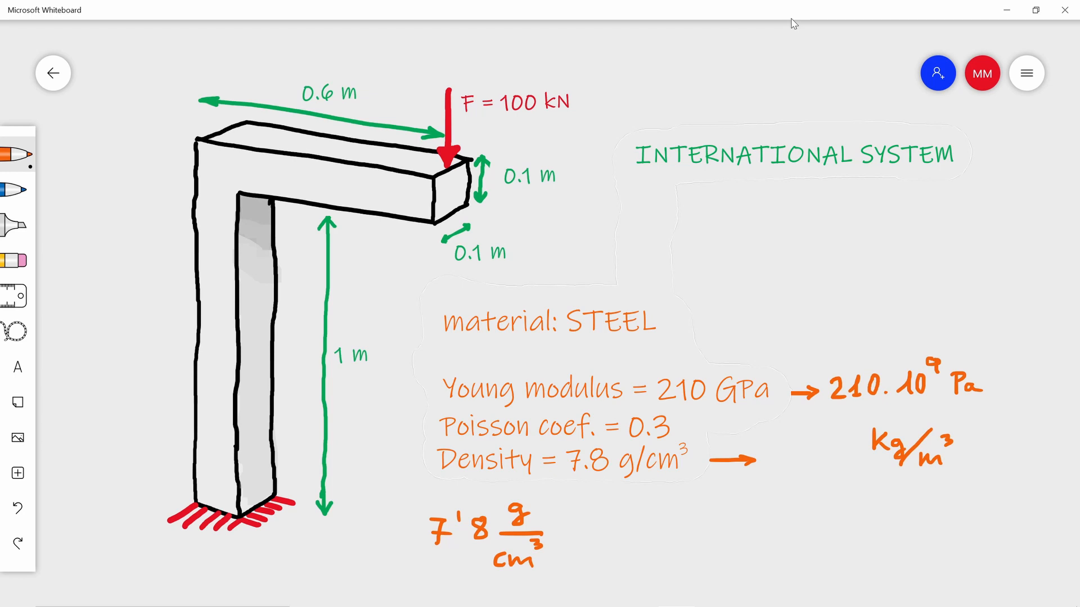
{"action": "left_click_drag", "start_coordinate": [558, 529], "coordinate": [626, 528]}
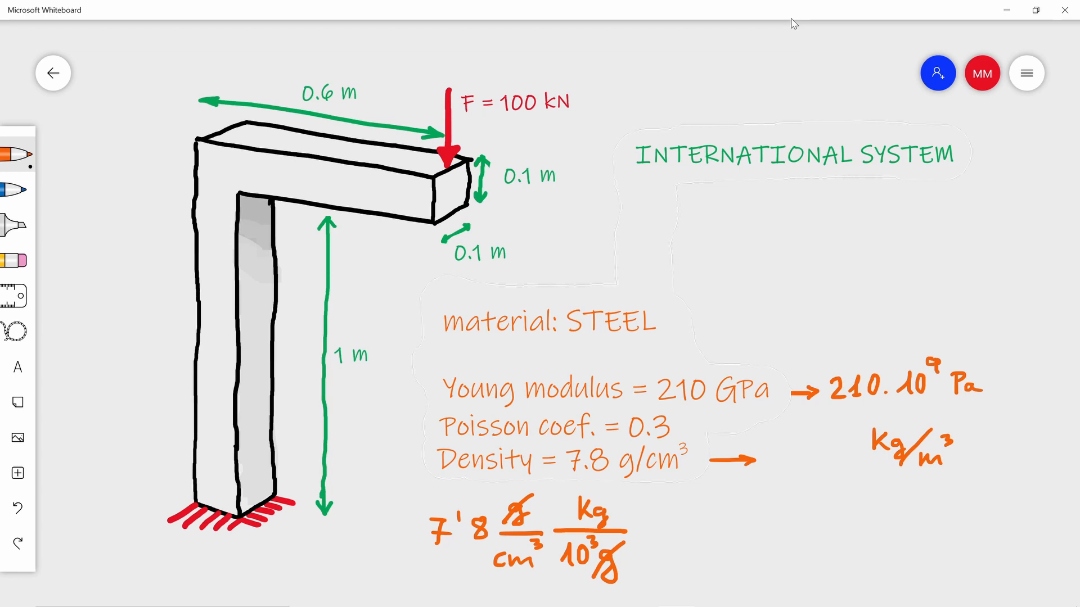
{"action": "left_click_drag", "start_coordinate": [661, 529], "coordinate": [716, 530]}
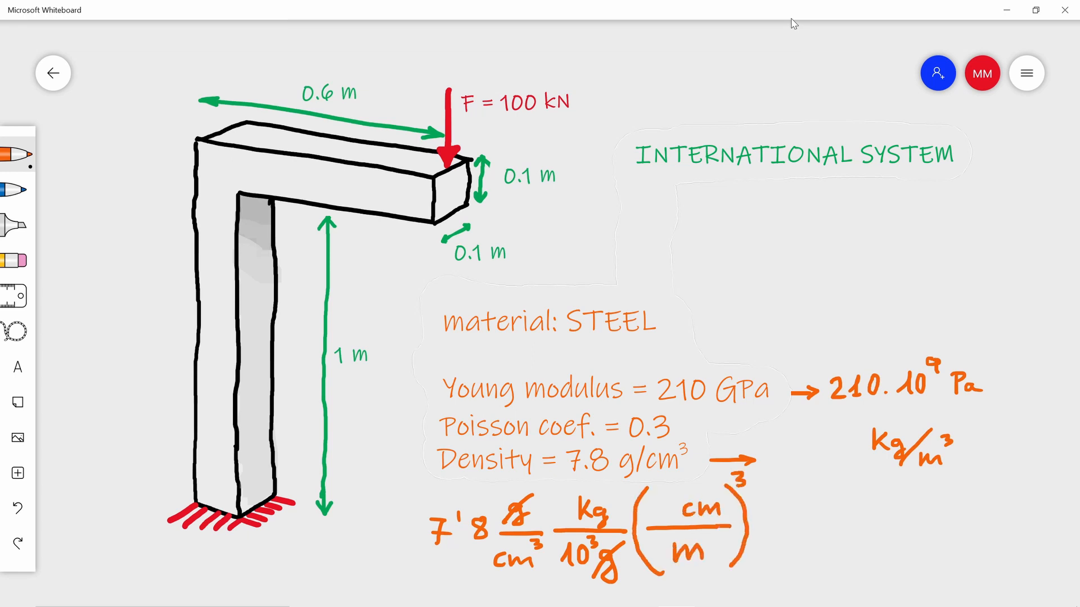
{"action": "type", "text": "100"}
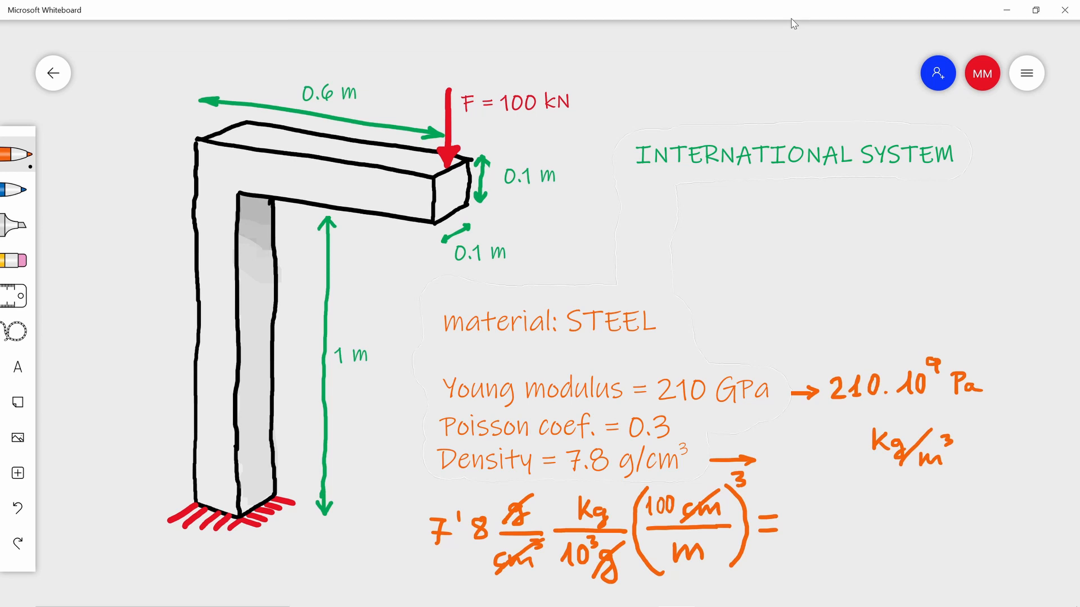
Finish the conversion with the result 7800 kg/m³ and underline it
{"action": "type", "text": "7⁵"}
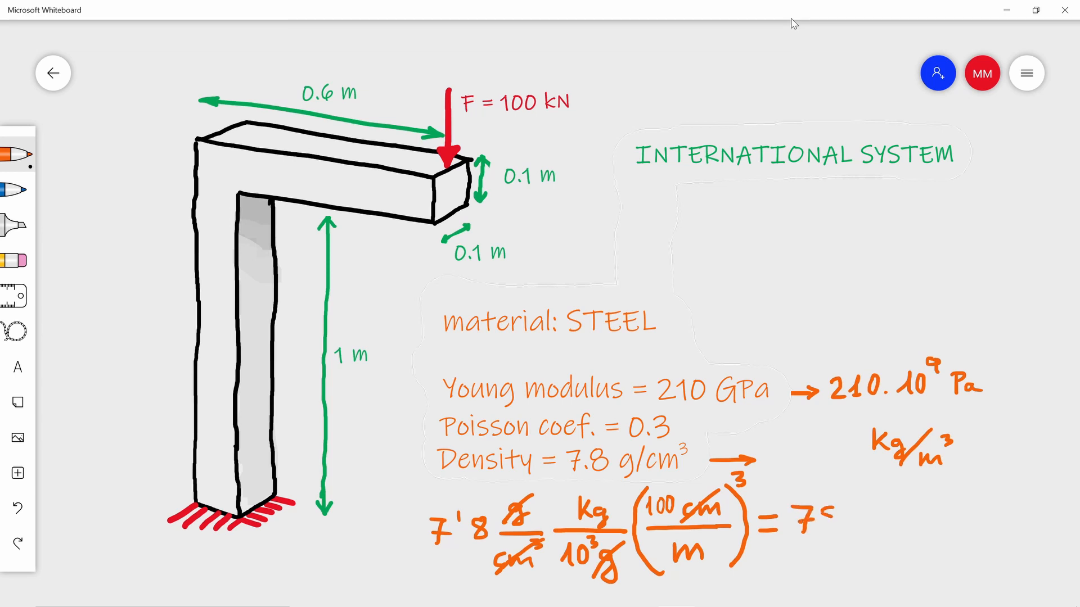
{"action": "type", "text": "7800 kg/m³"}
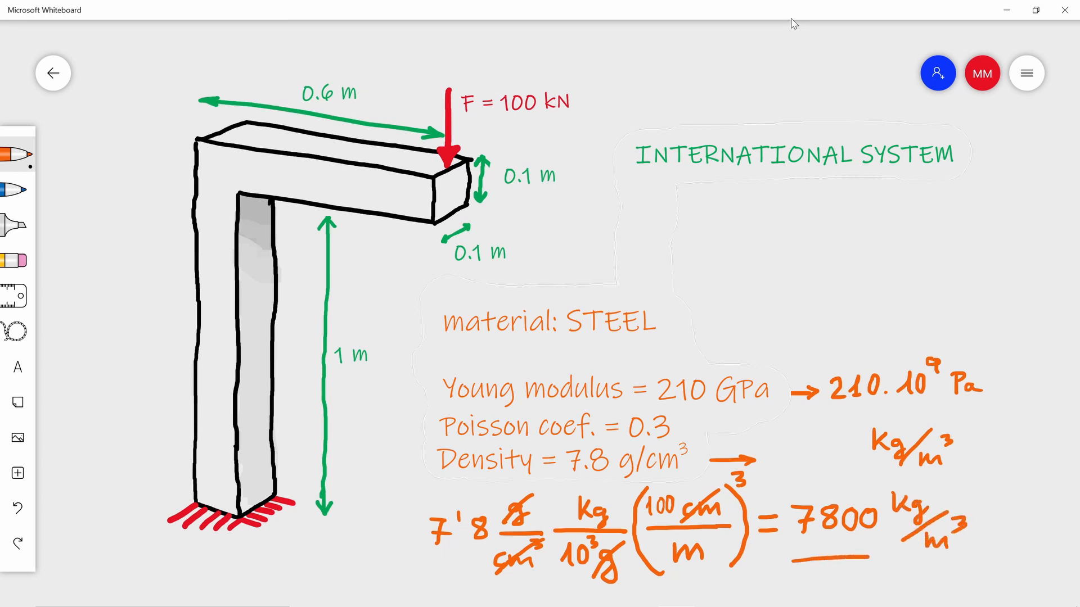
{"action": "left_click_drag", "start_coordinate": [796, 555], "coordinate": [967, 556]}
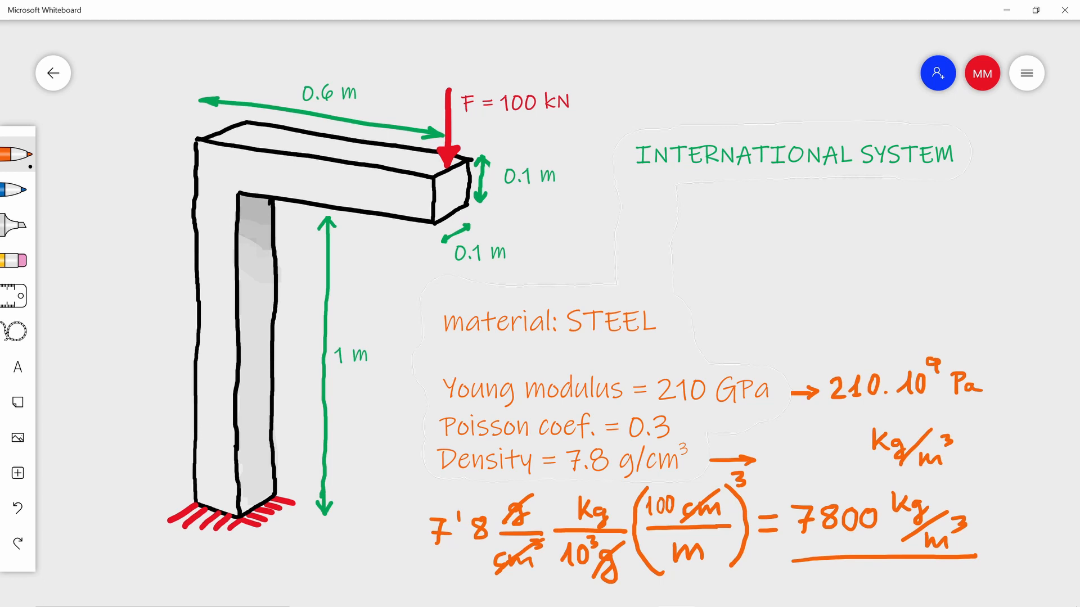
Underline F = 100 kN and rewrite it beside as 100·10³ N
{"action": "left_click_drag", "start_coordinate": [468, 122], "coordinate": [558, 122]}
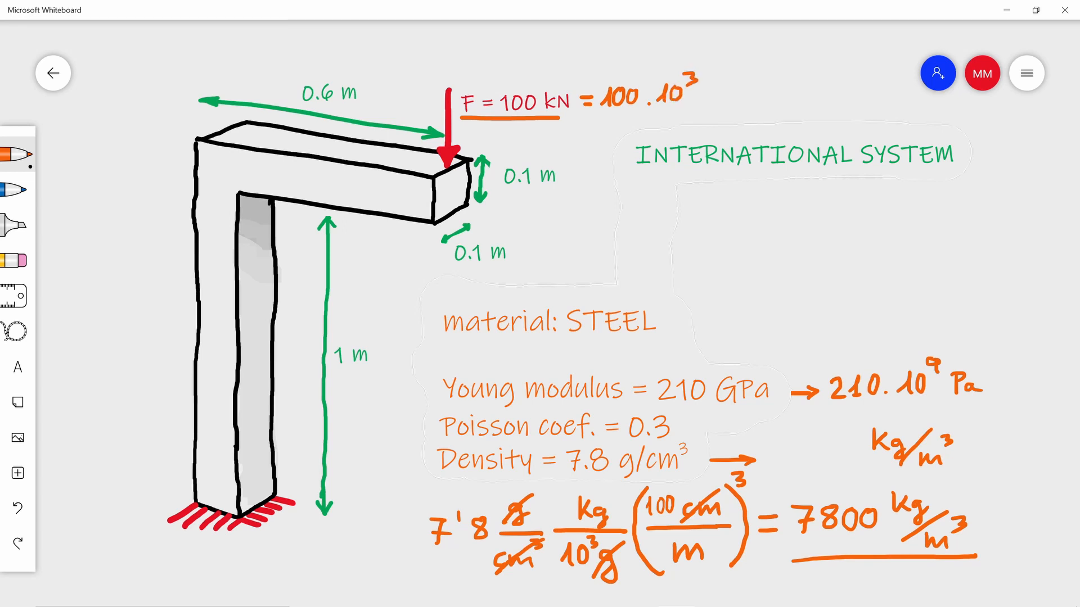
{"action": "type", "text": "N"}
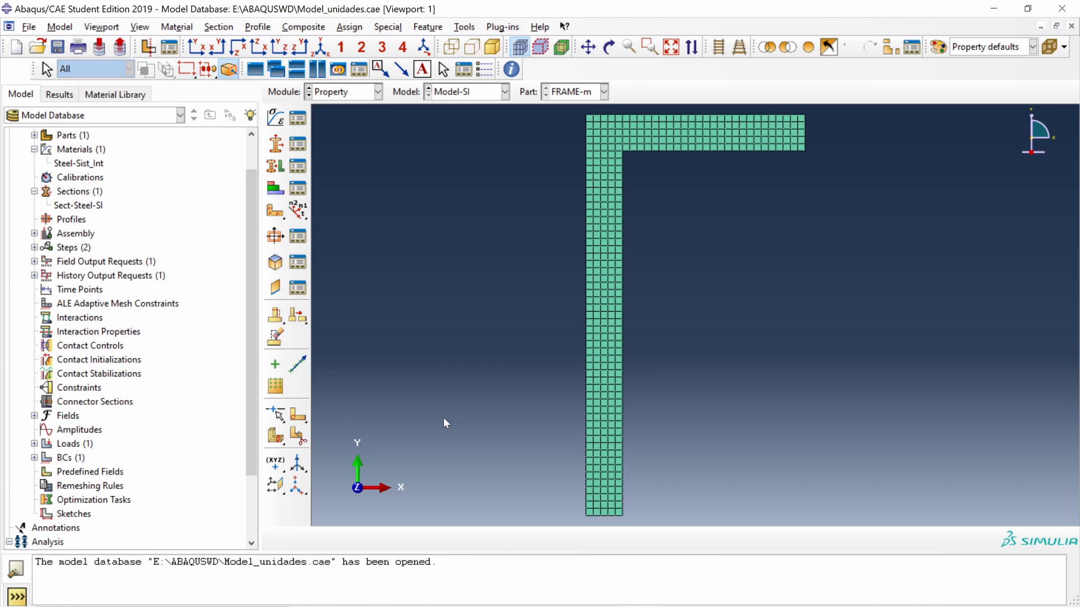
{"action": "mouse_move", "coordinate": [430, 492]}
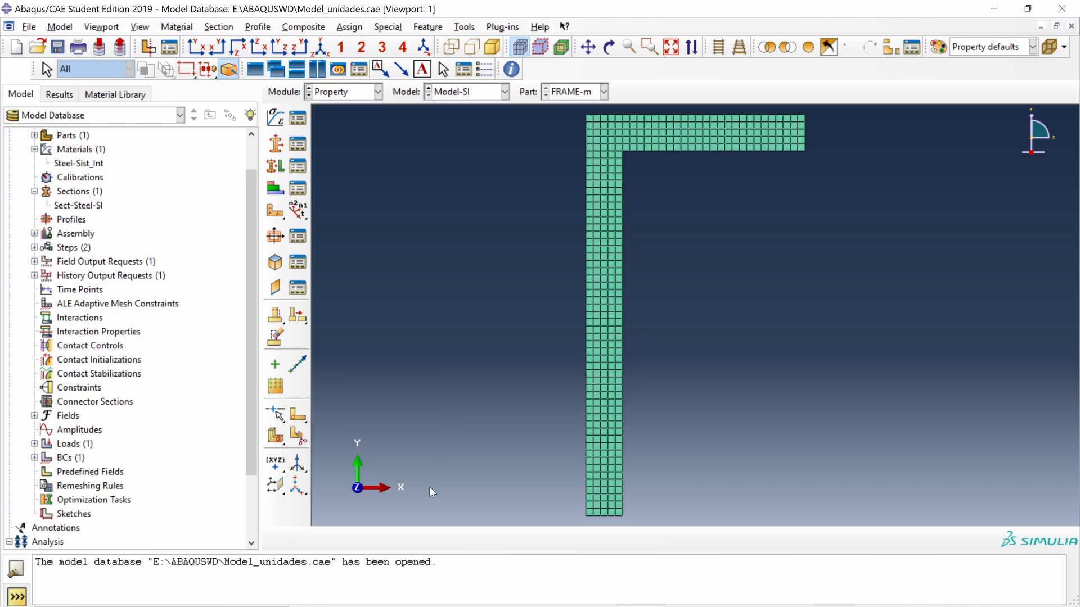
{"action": "mouse_move", "coordinate": [357, 504]}
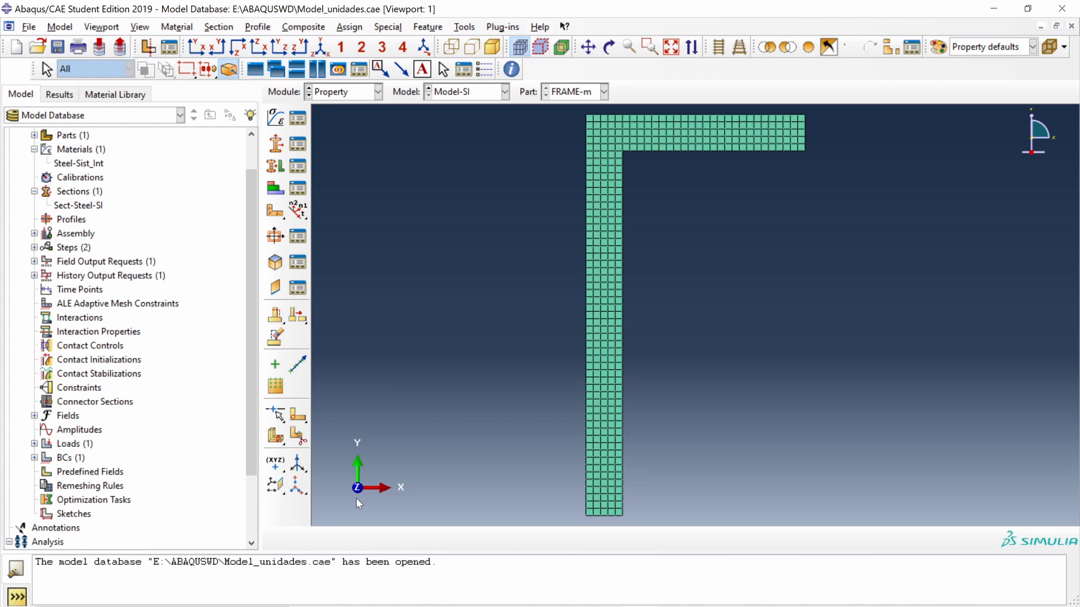
{"action": "mouse_move", "coordinate": [565, 522]}
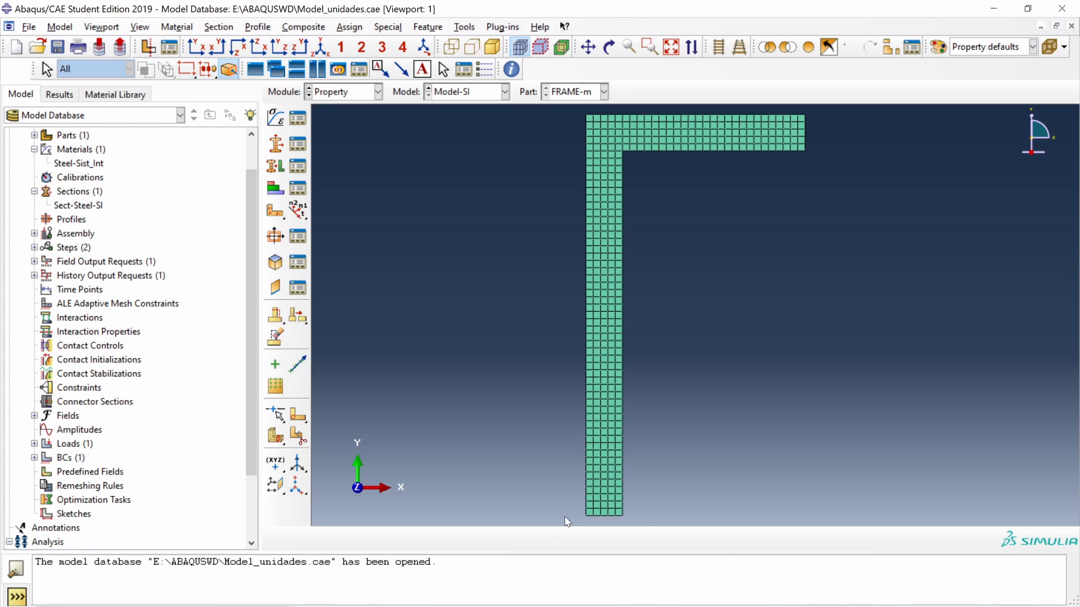
{"action": "mouse_move", "coordinate": [522, 364]}
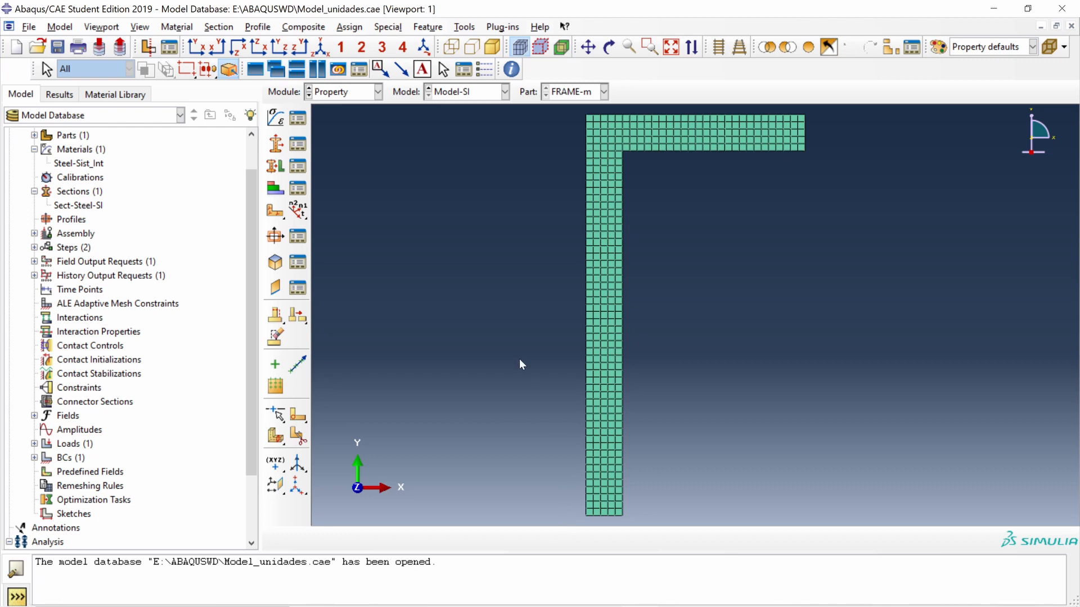
Review Steel-Sist_Int's density 7800 and re-enter Young's modulus as 210e9 in its elastic properties
{"action": "left_click", "coordinate": [79, 163]}
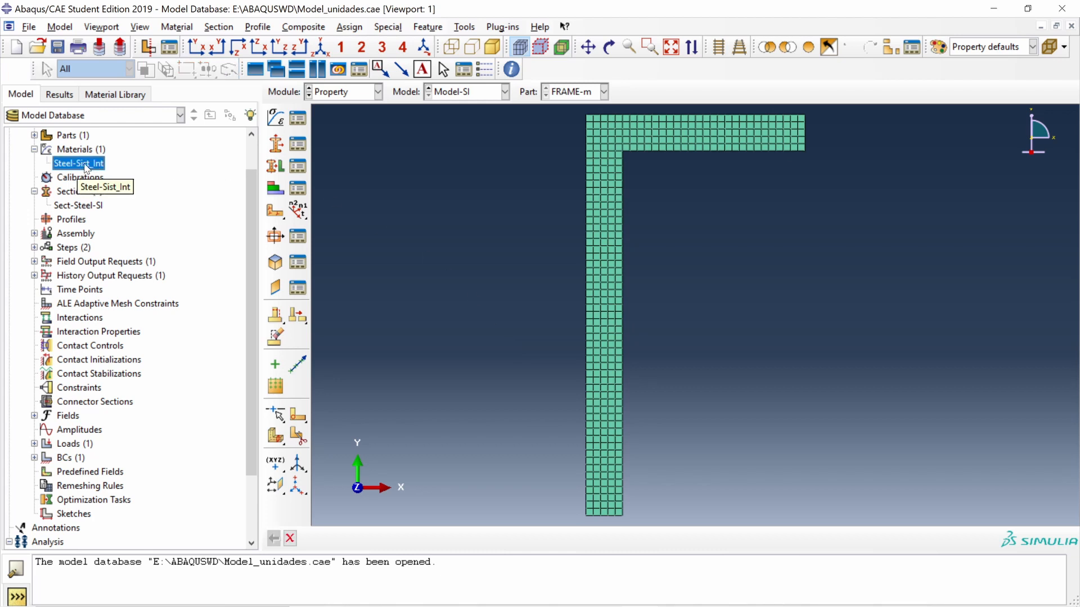
{"action": "double_click", "coordinate": [79, 164]}
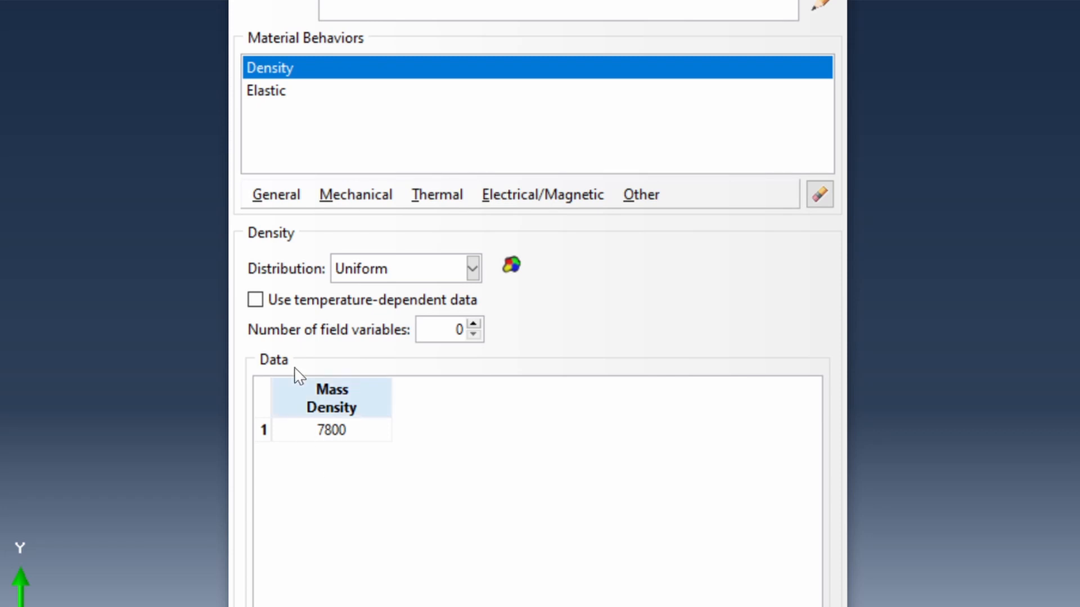
{"action": "left_click", "coordinate": [267, 90]}
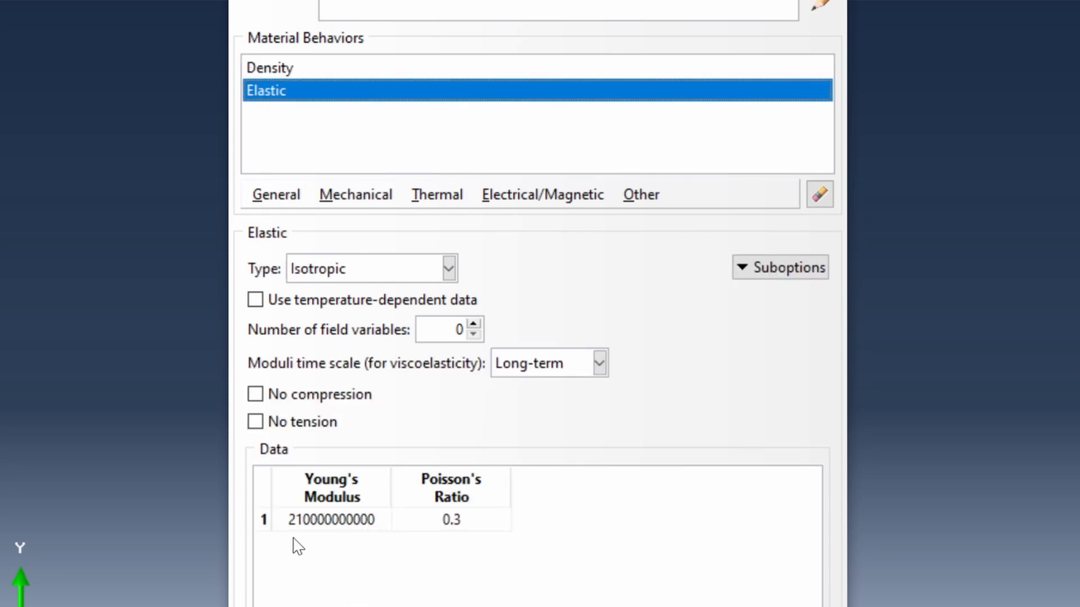
{"action": "mouse_move", "coordinate": [376, 552]}
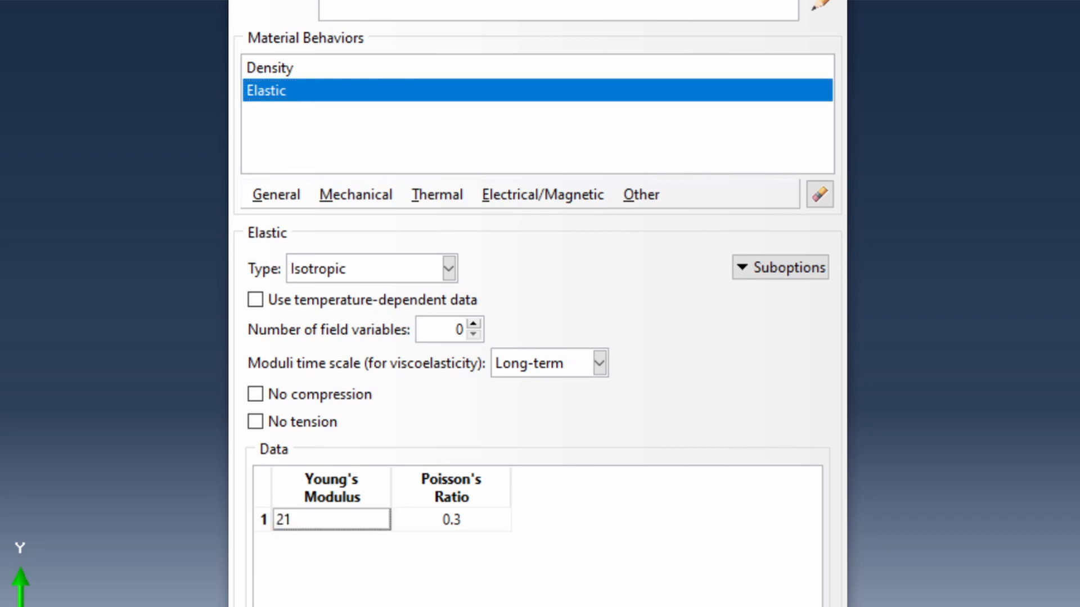
{"action": "type", "text": "210e9"}
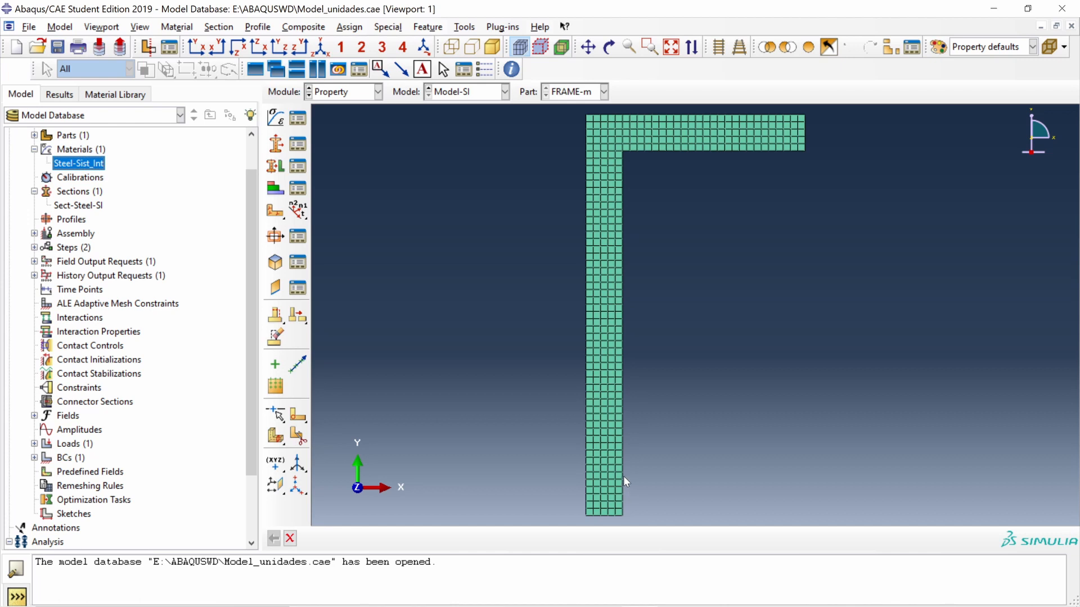
{"action": "mouse_move", "coordinate": [630, 472]}
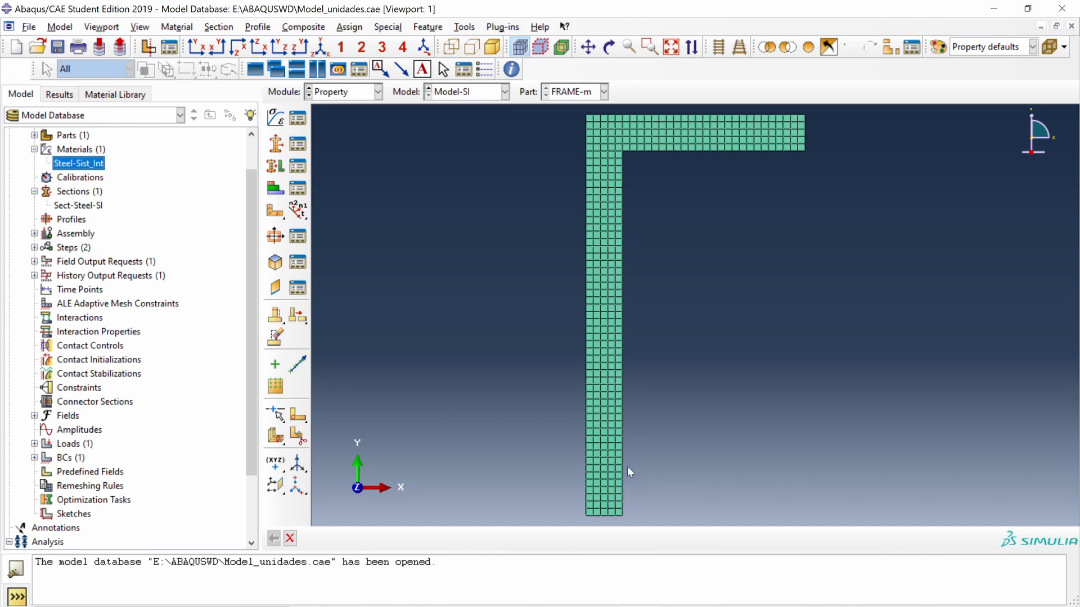
{"action": "mouse_move", "coordinate": [803, 162]}
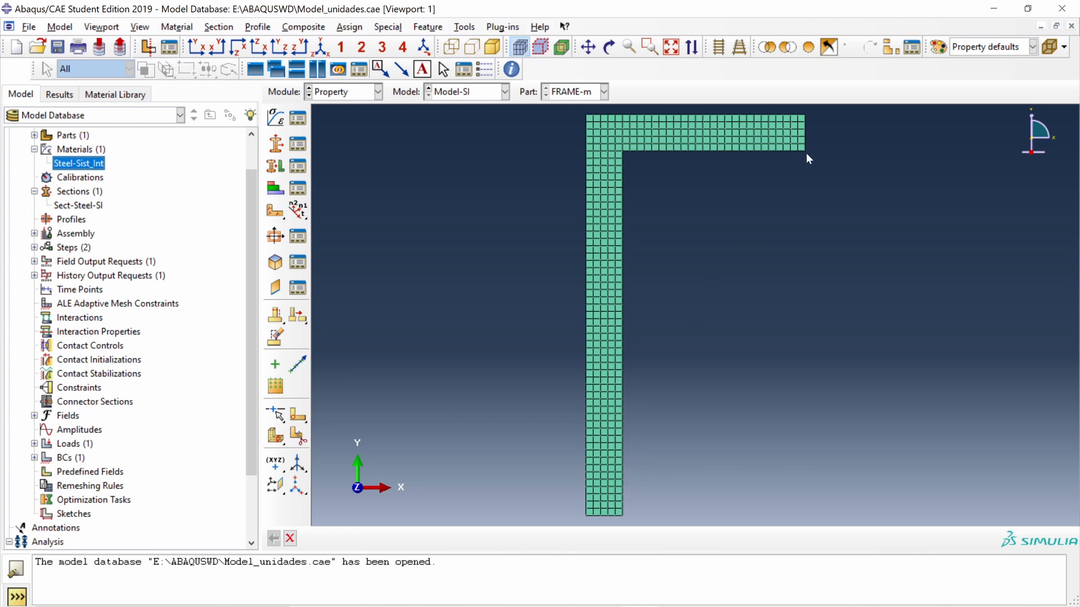
{"action": "mouse_move", "coordinate": [810, 157]}
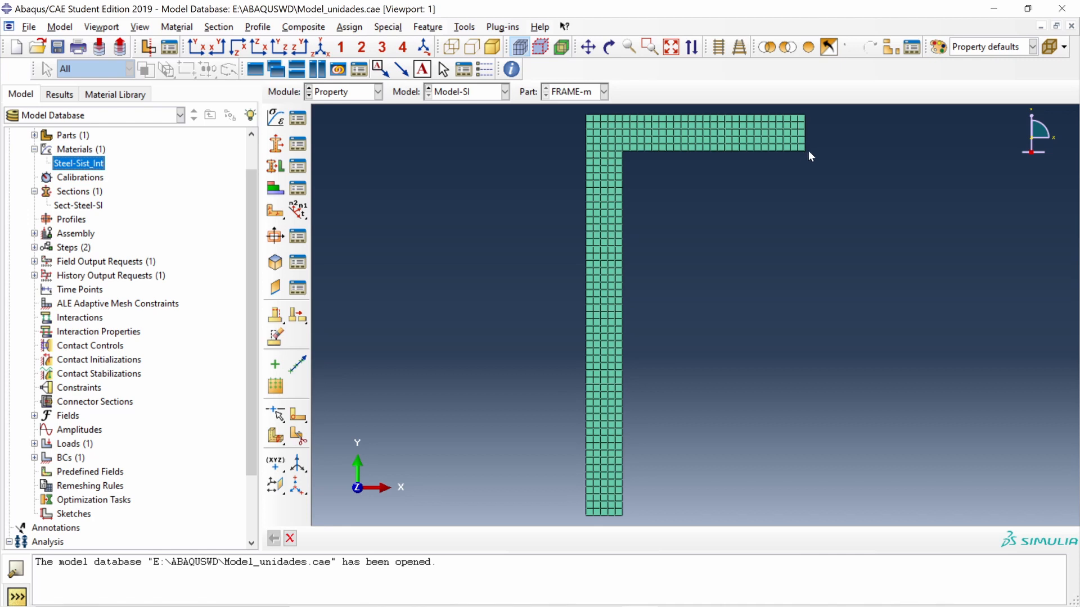
{"action": "mouse_move", "coordinate": [346, 198]}
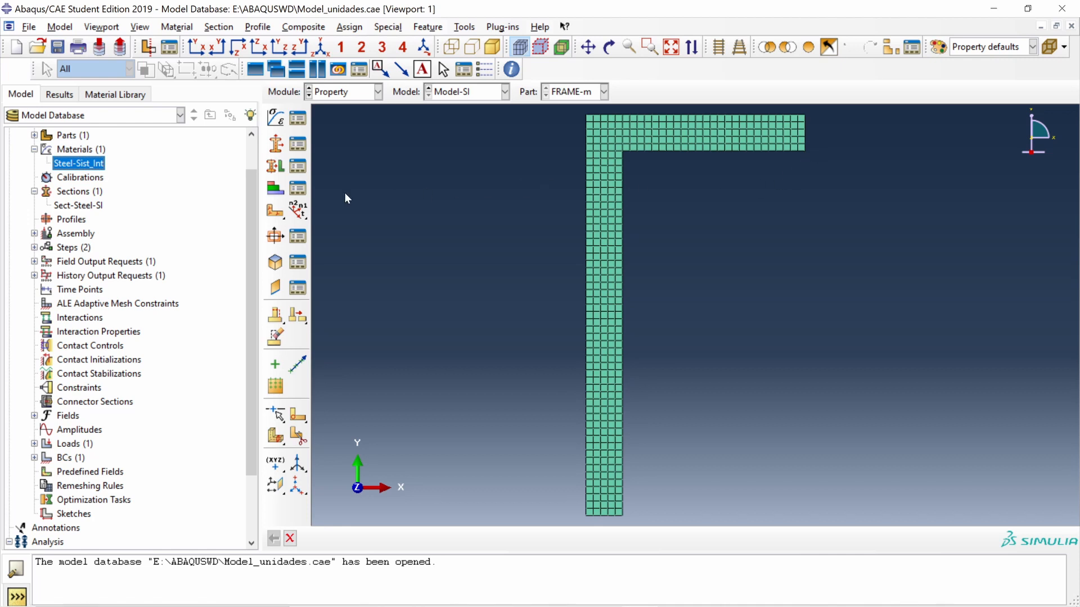
{"action": "left_click", "coordinate": [78, 205]}
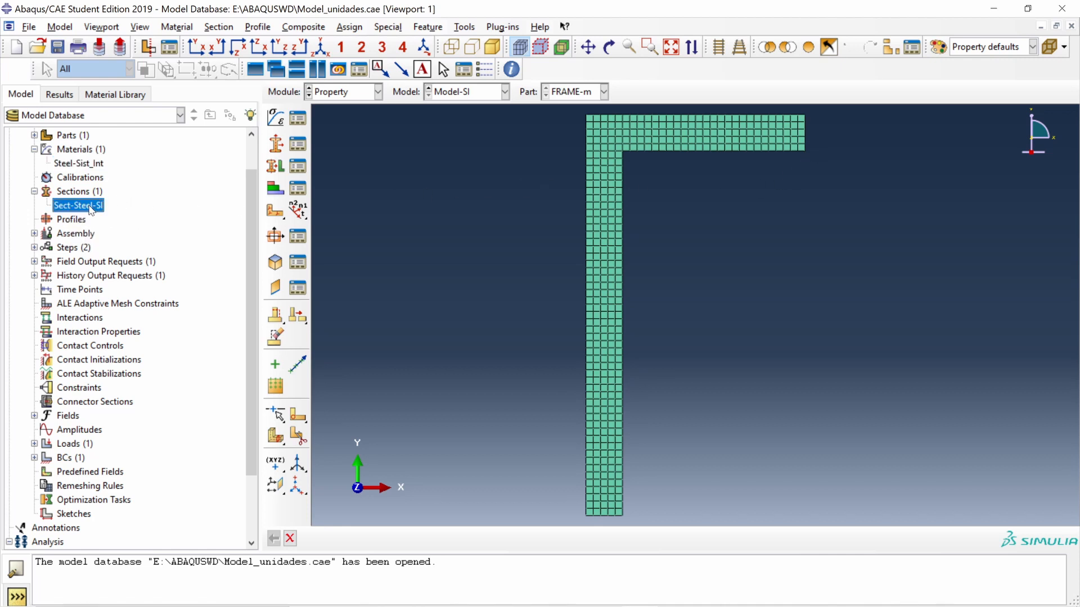
{"action": "double_click", "coordinate": [77, 205]}
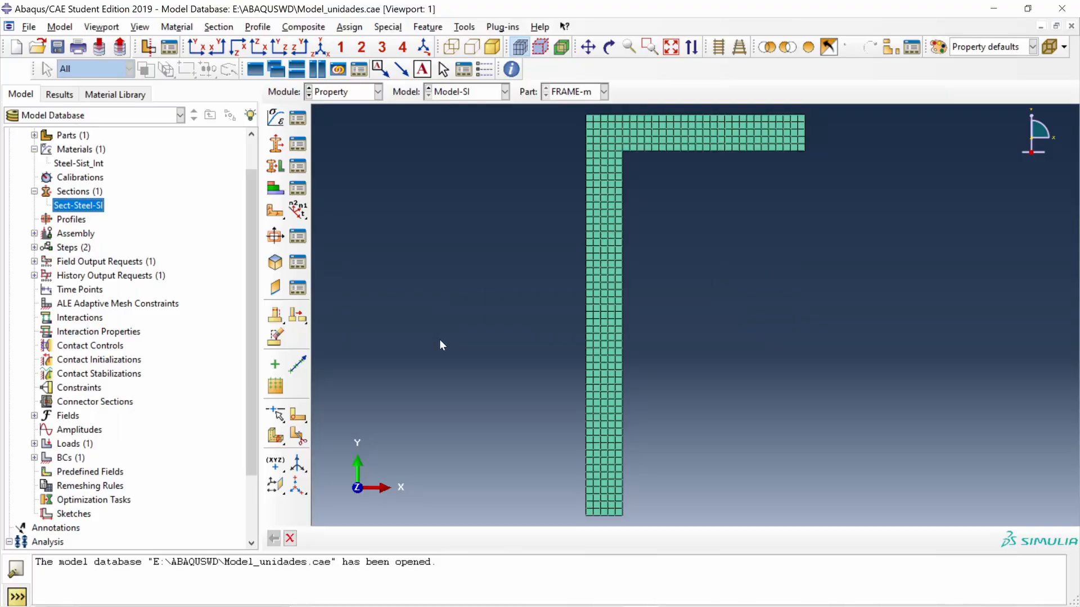
{"action": "mouse_move", "coordinate": [302, 372]}
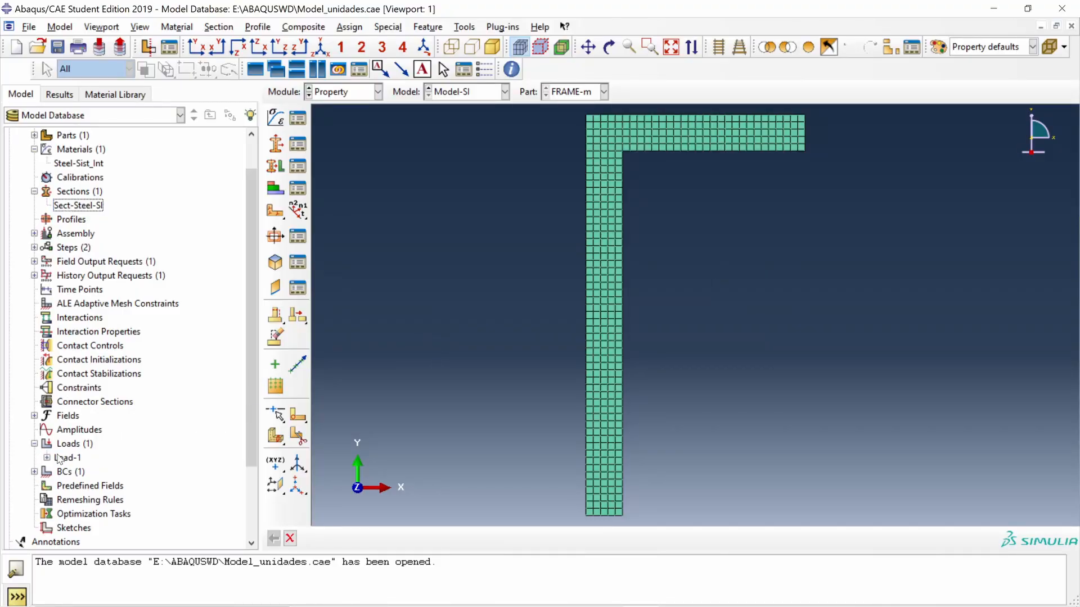
{"action": "double_click", "coordinate": [69, 458]}
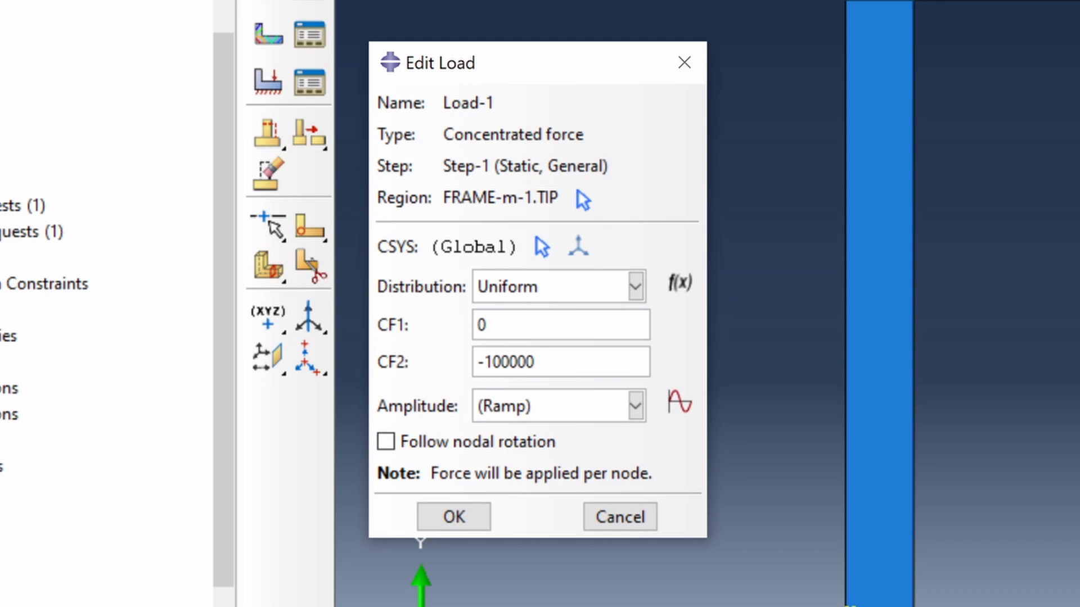
{"action": "mouse_move", "coordinate": [574, 392]}
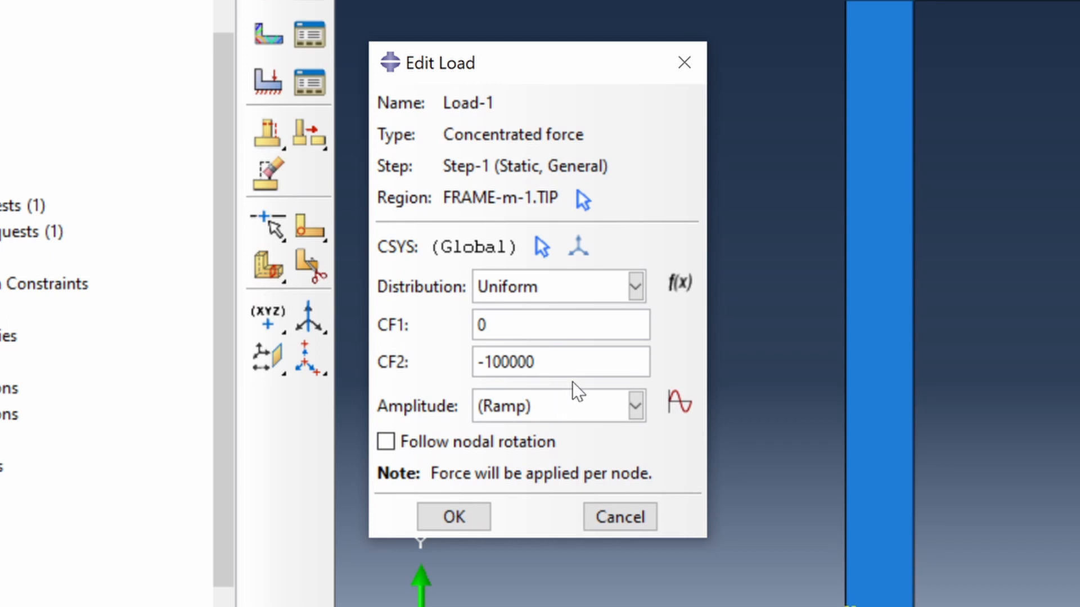
{"action": "left_click", "coordinate": [455, 516]}
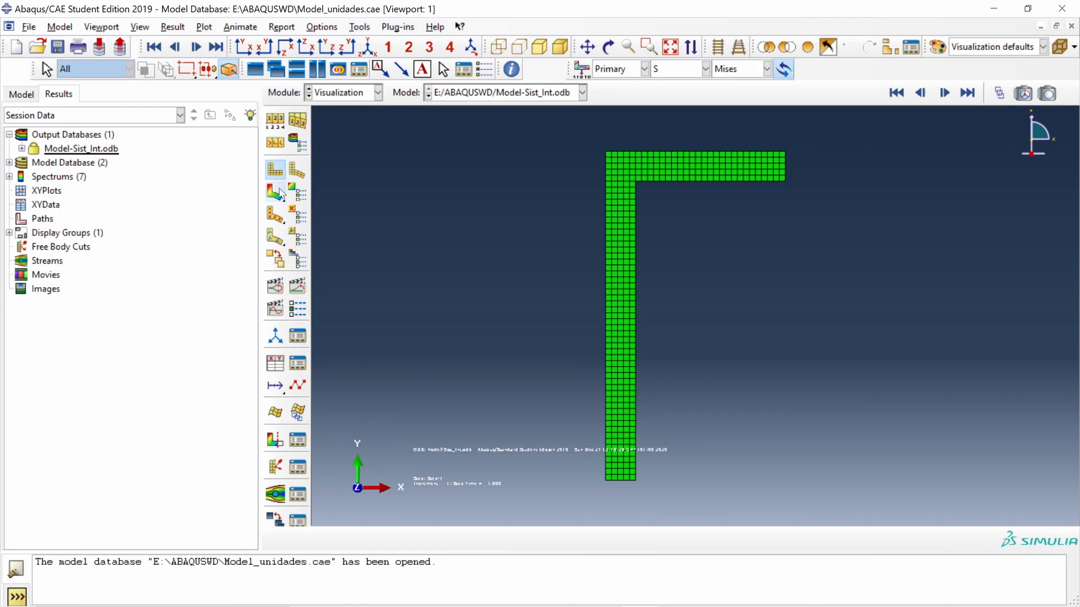
{"action": "left_click", "coordinate": [273, 191]}
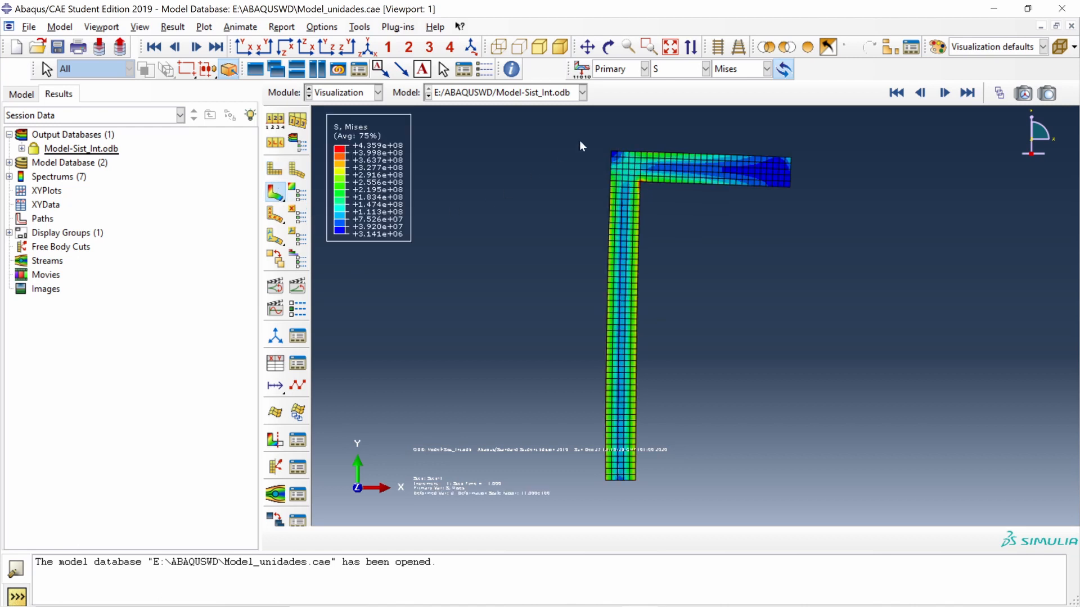
{"action": "left_click", "coordinate": [709, 69]}
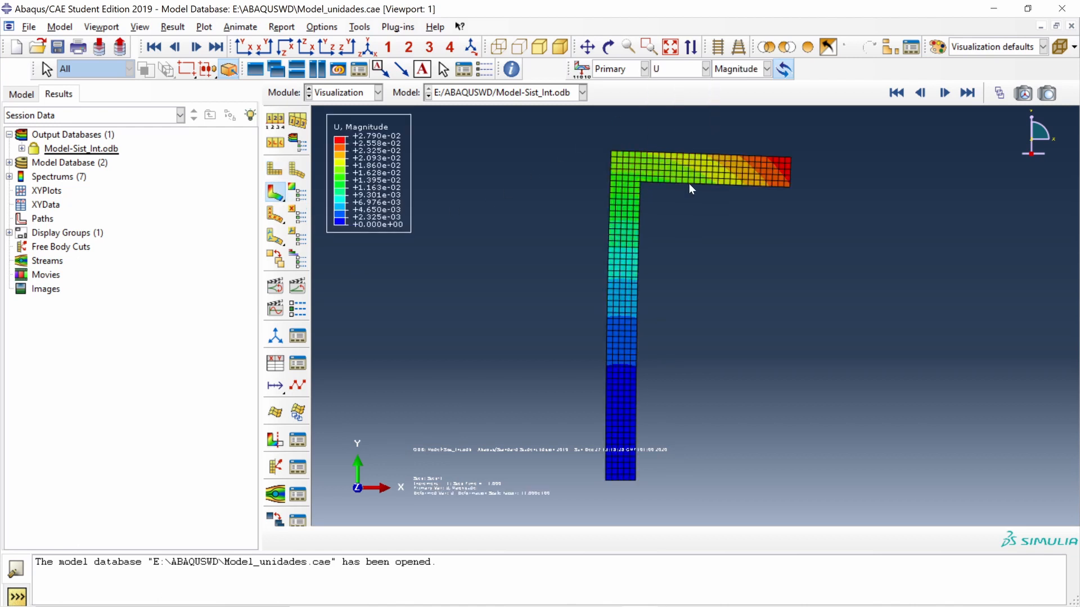
{"action": "left_click", "coordinate": [766, 69]}
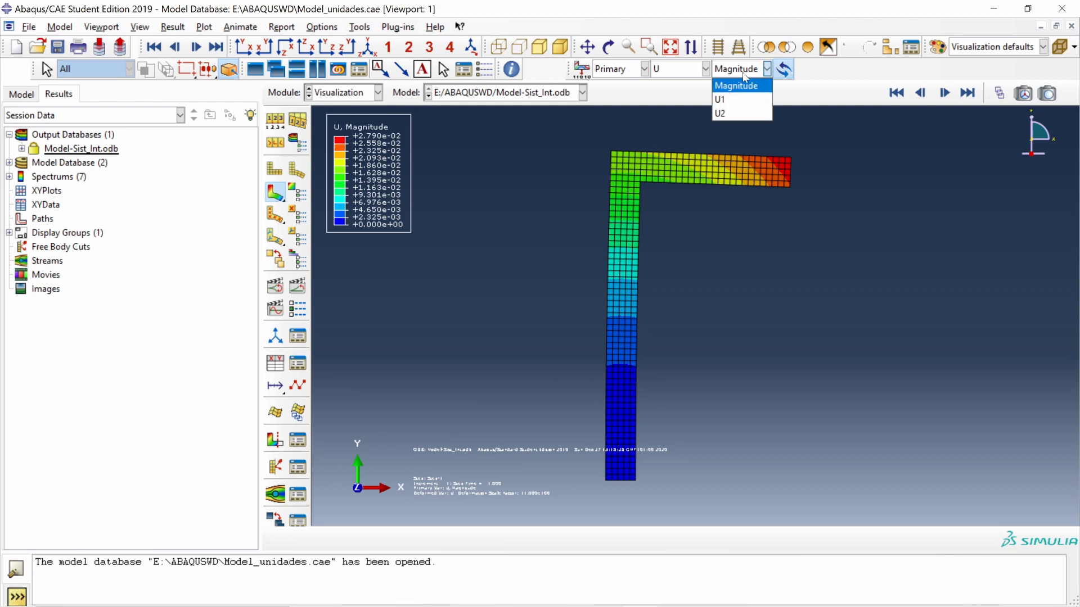
{"action": "left_click", "coordinate": [720, 113]}
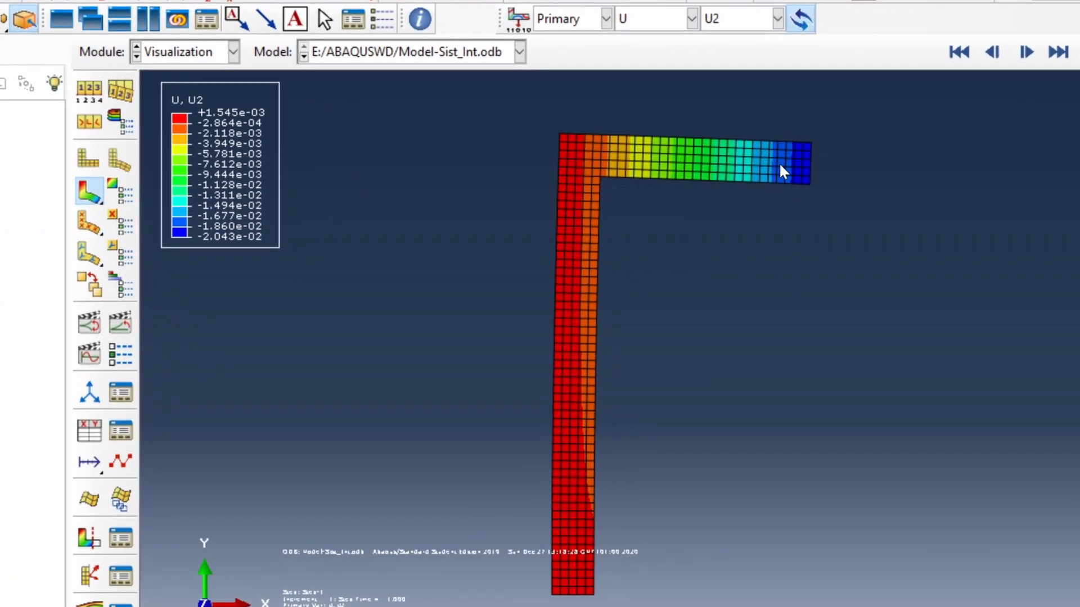
{"action": "mouse_move", "coordinate": [275, 125]}
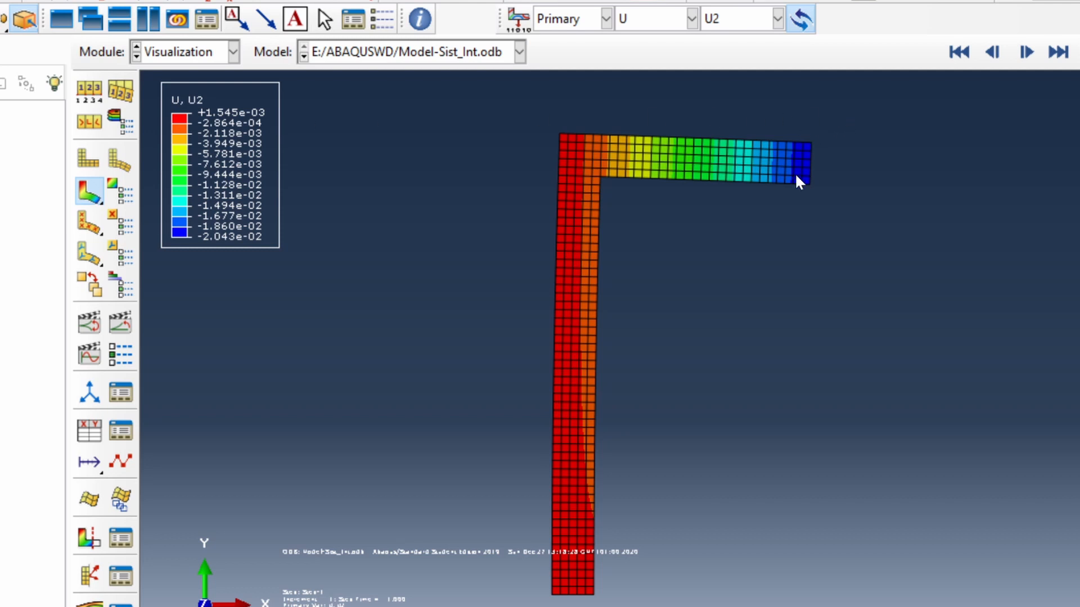
{"action": "mouse_move", "coordinate": [803, 194]}
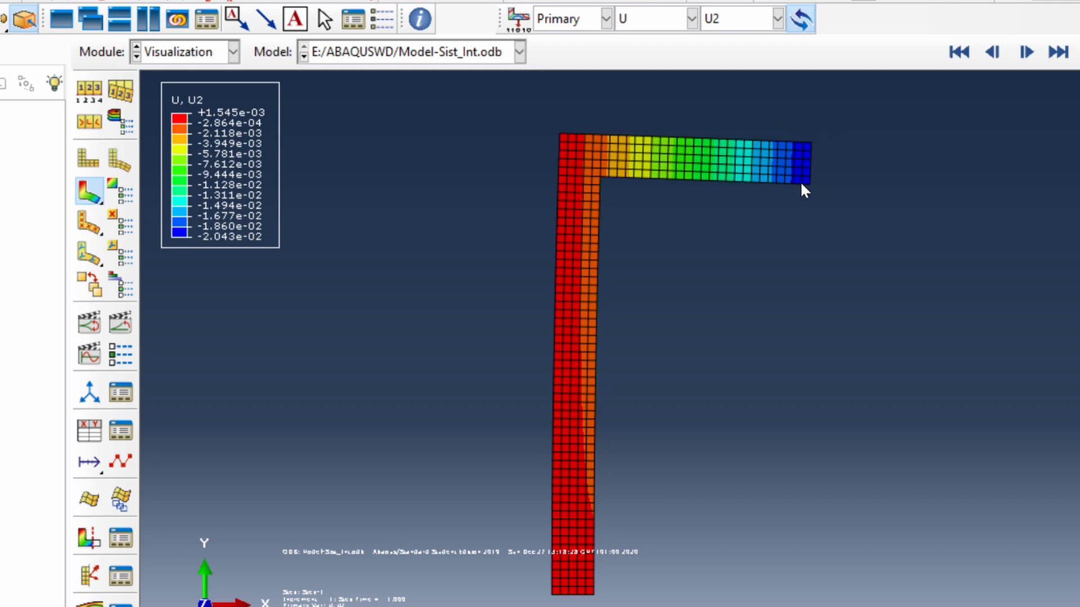
{"action": "mouse_move", "coordinate": [211, 261]}
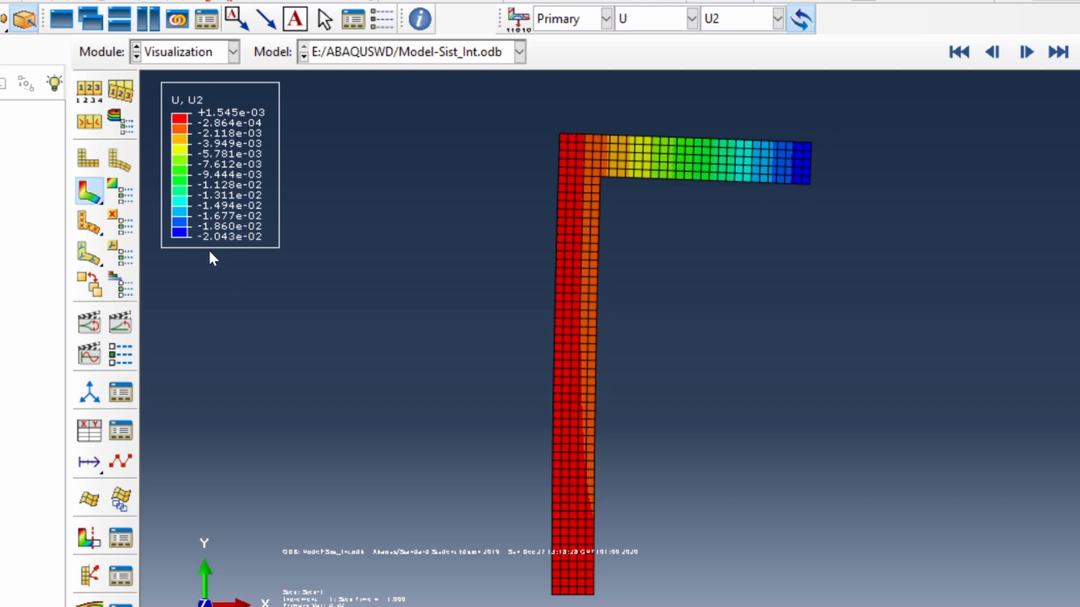
{"action": "mouse_move", "coordinate": [274, 249]}
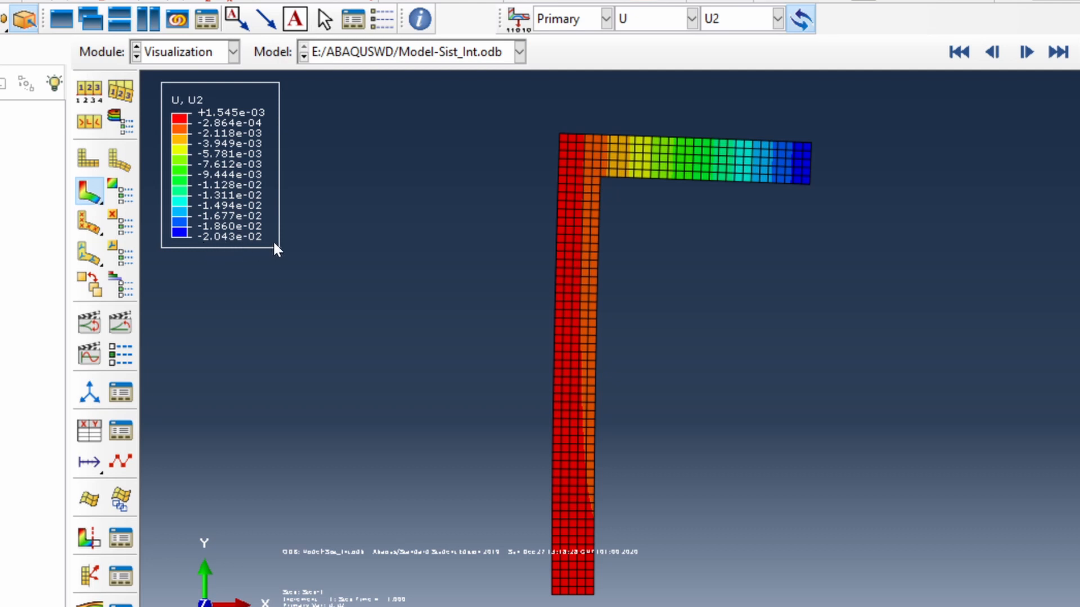
{"action": "mouse_move", "coordinate": [333, 243]}
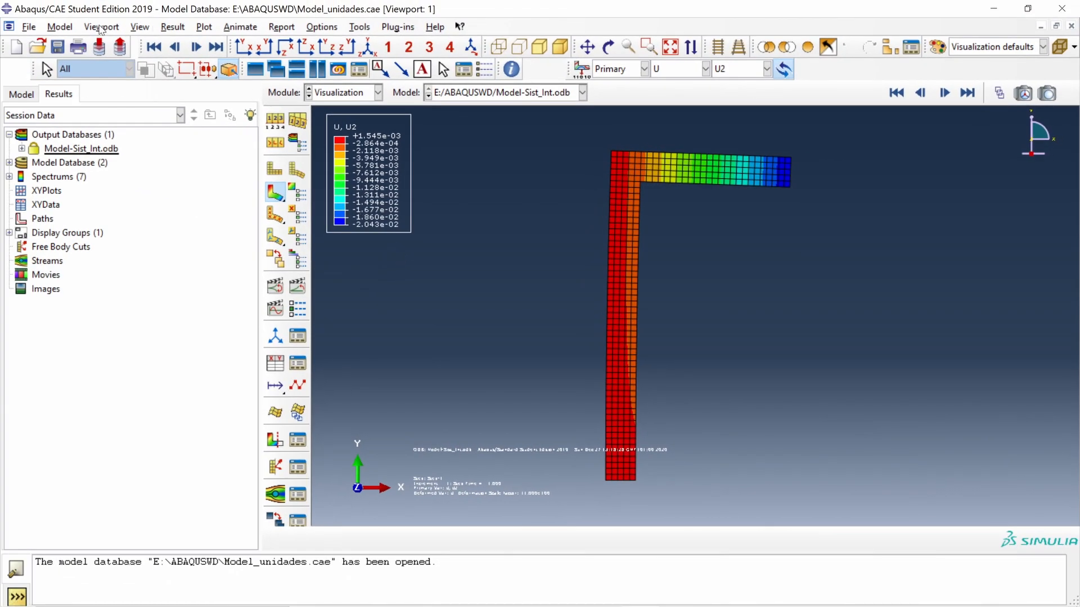
Give the viewport legend a larger font and fixed-decimal number format via Viewport Annotation Options
{"action": "left_click", "coordinate": [101, 27]}
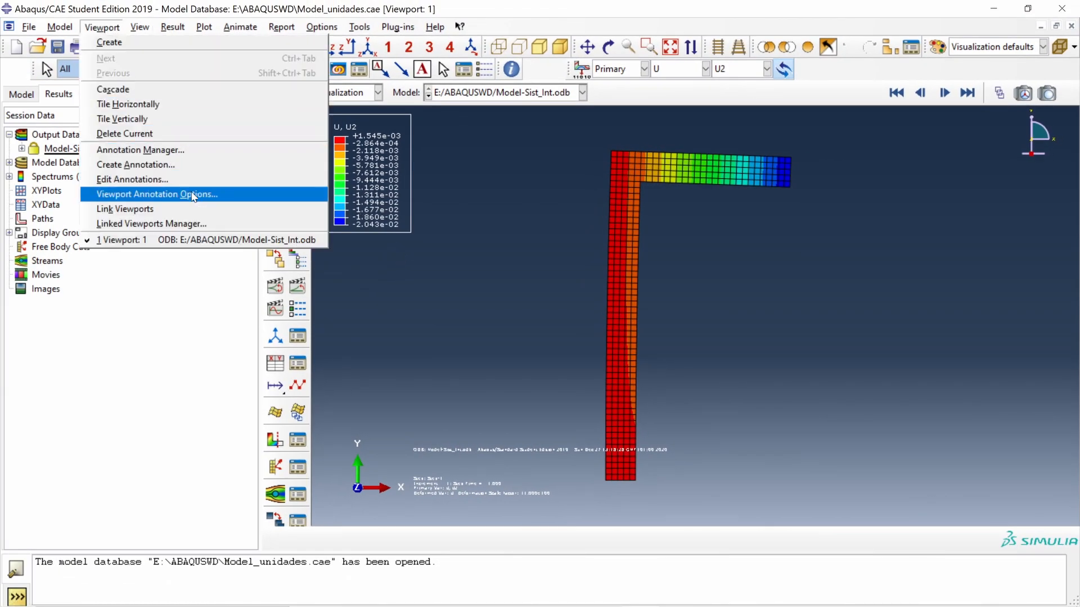
{"action": "left_click", "coordinate": [153, 194]}
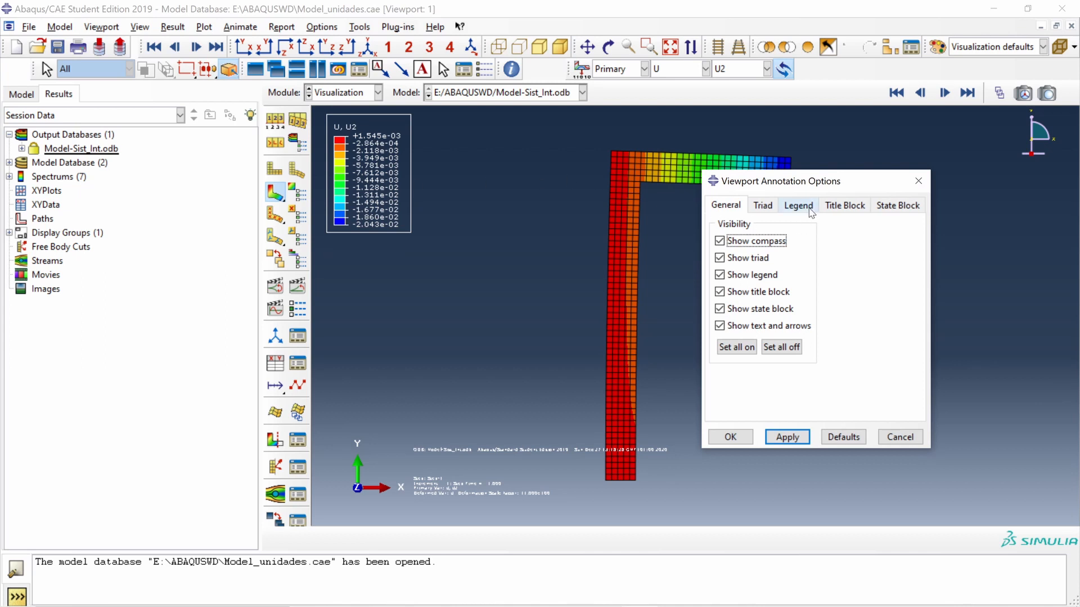
{"action": "left_click", "coordinate": [798, 205]}
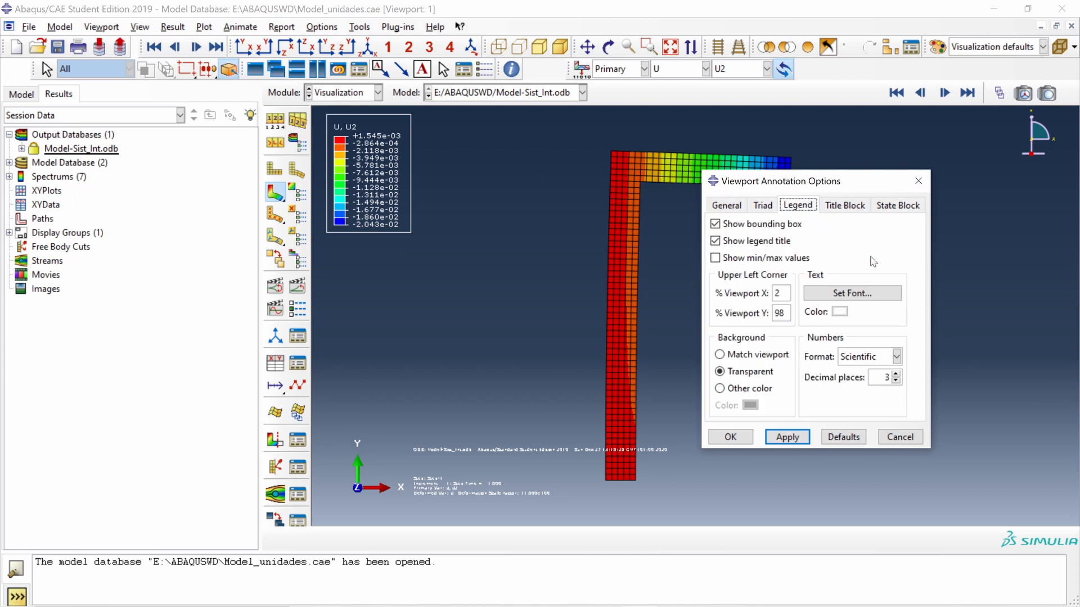
{"action": "left_click", "coordinate": [852, 293]}
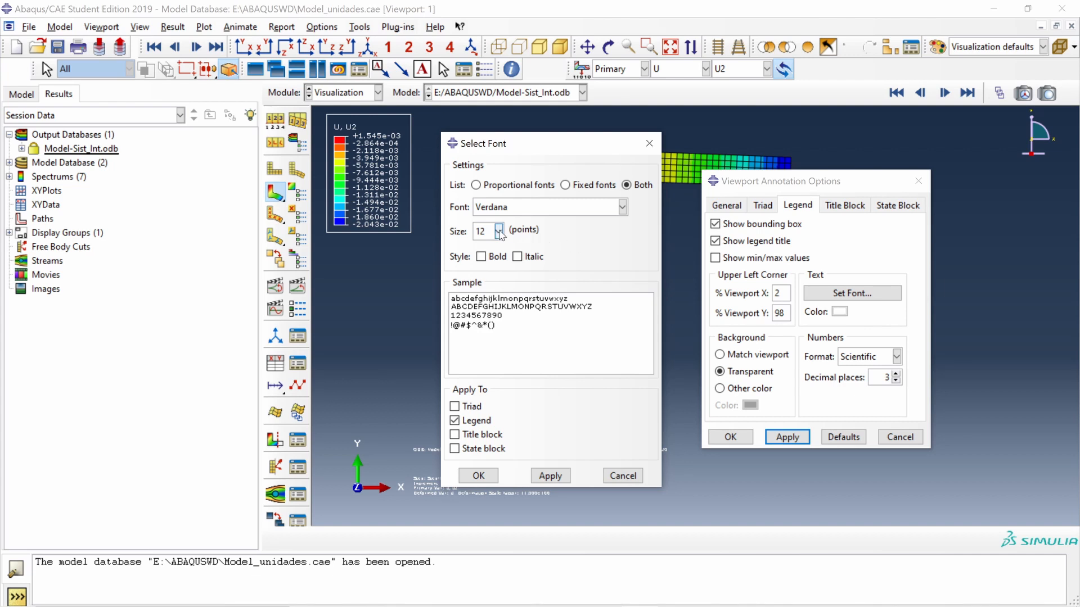
{"action": "left_click", "coordinate": [500, 227]}
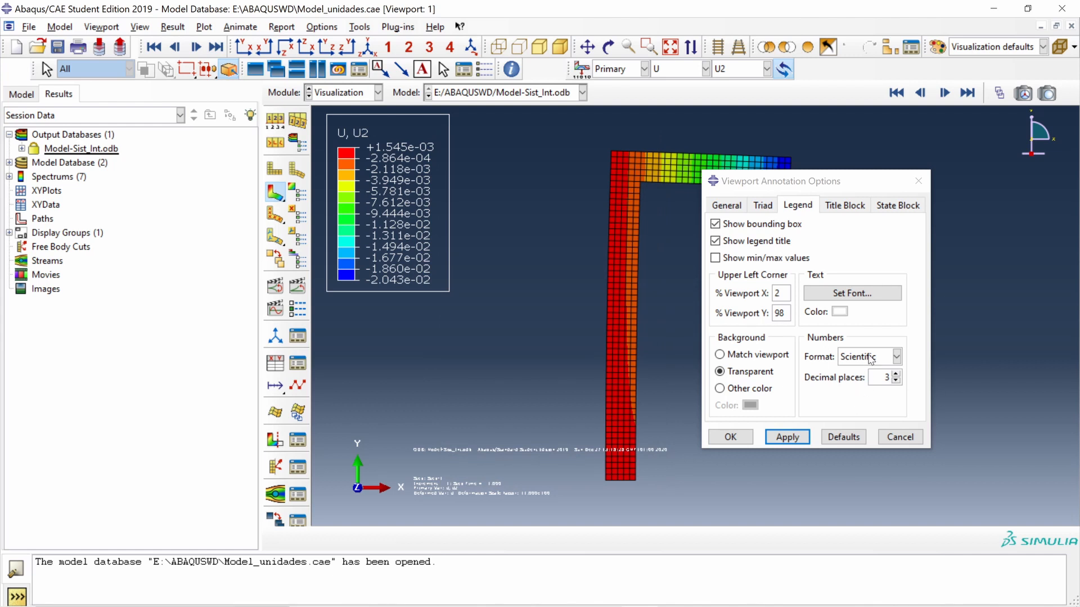
{"action": "left_click", "coordinate": [895, 357]}
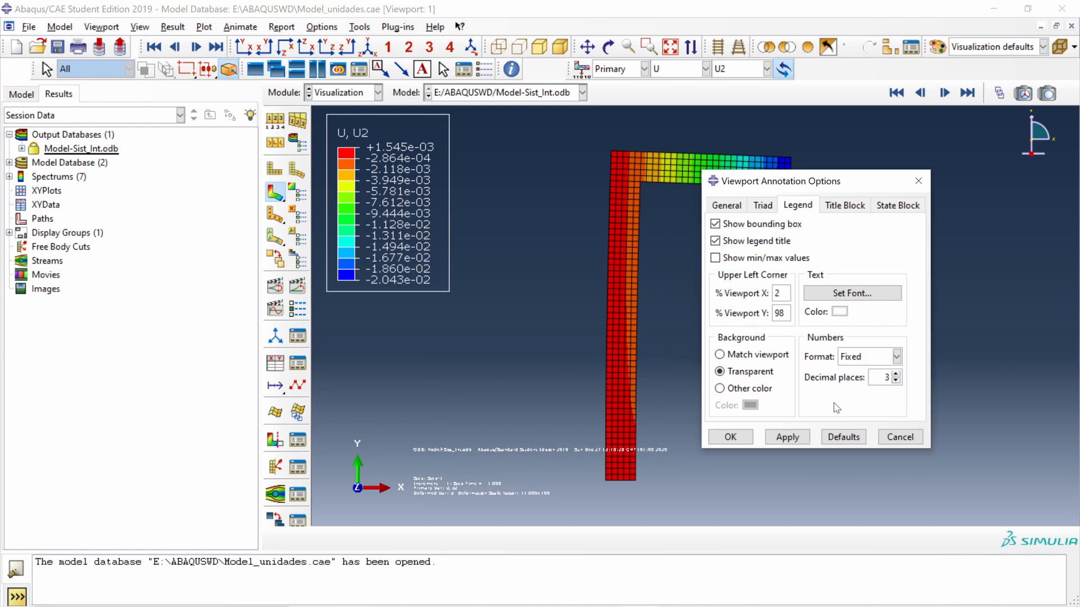
{"action": "left_click", "coordinate": [730, 437]}
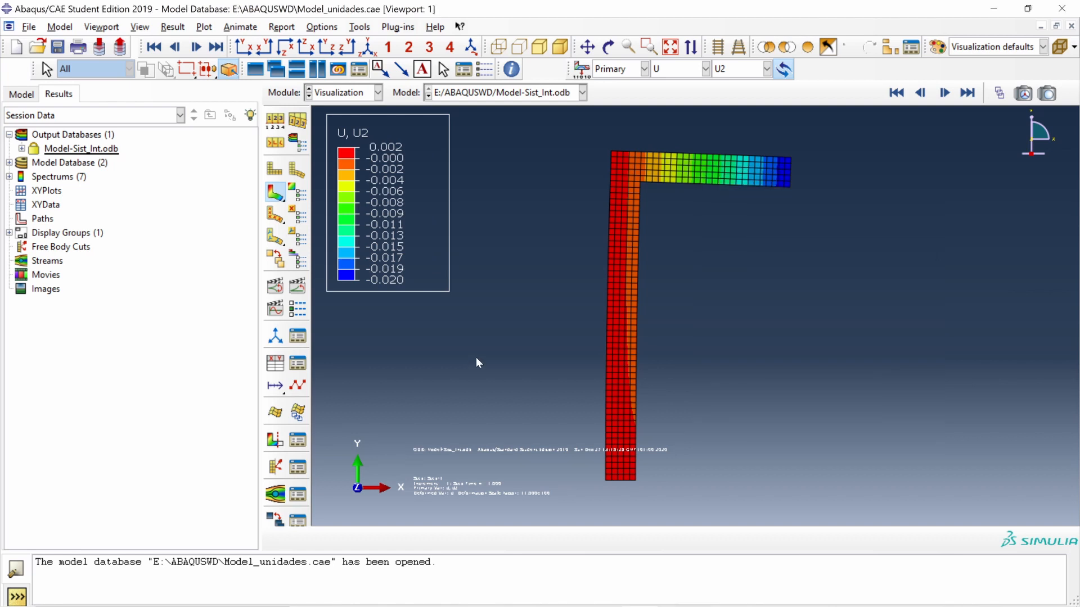
{"action": "mouse_move", "coordinate": [478, 358]}
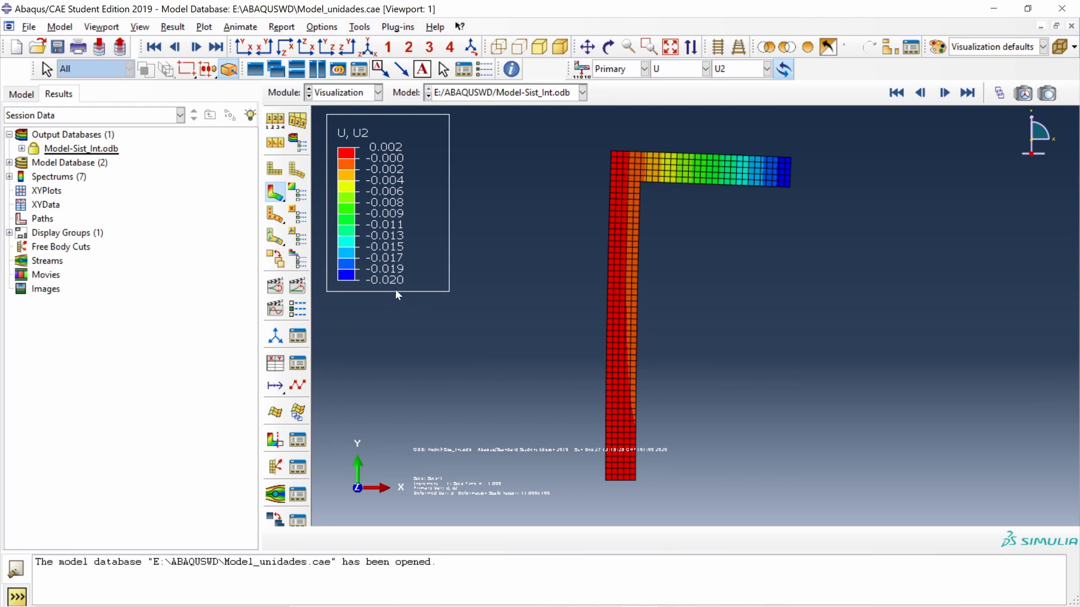
{"action": "mouse_move", "coordinate": [682, 65]}
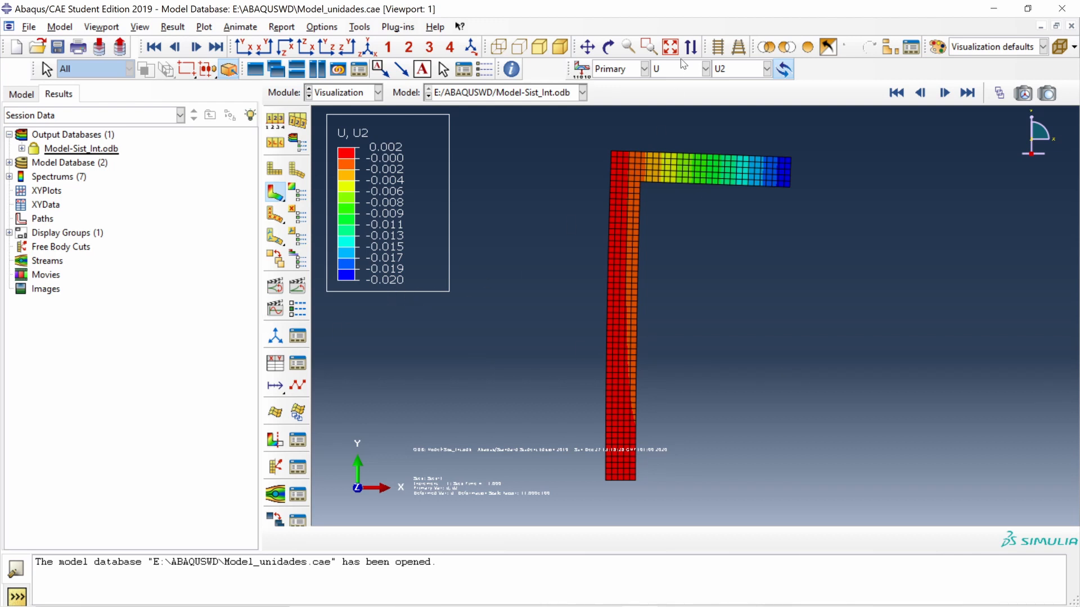
Contour the frame by von Mises stress (S, Mises) instead of displacement
{"action": "left_click", "coordinate": [702, 68]}
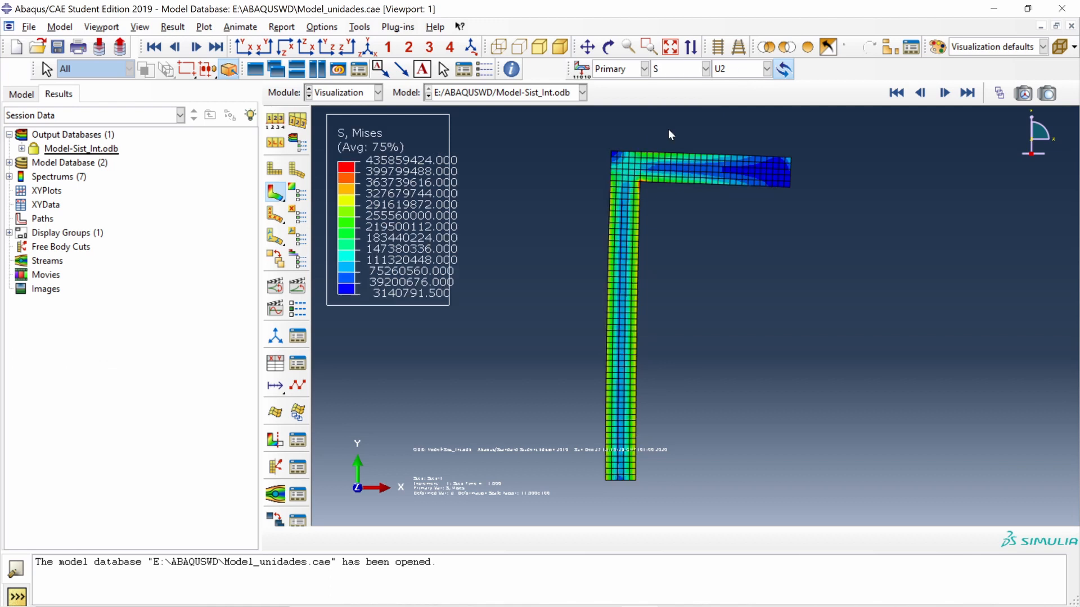
{"action": "left_click", "coordinate": [768, 69]}
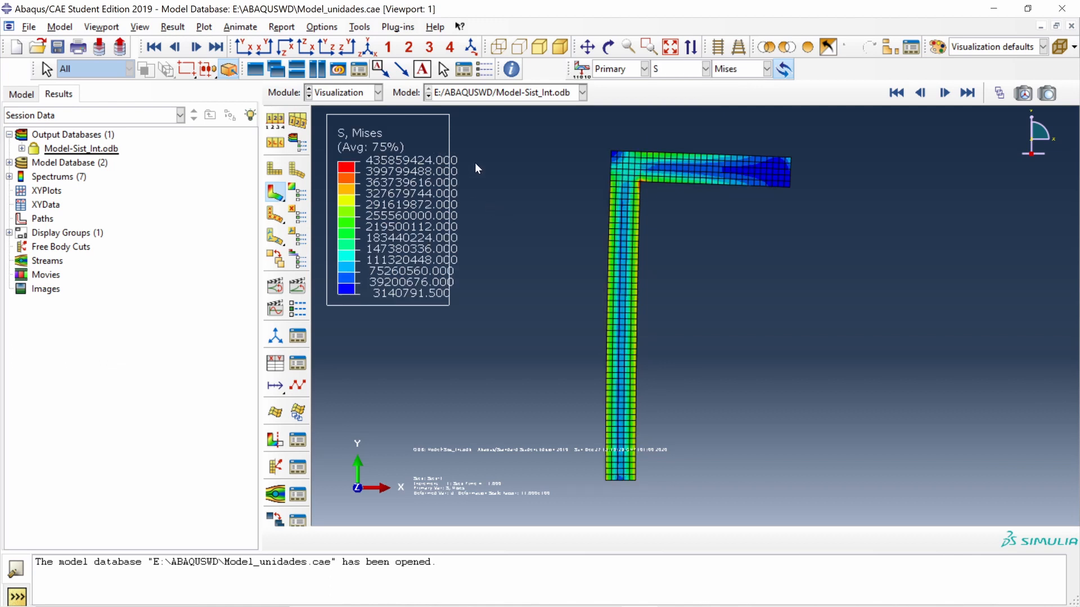
{"action": "mouse_move", "coordinate": [663, 108]}
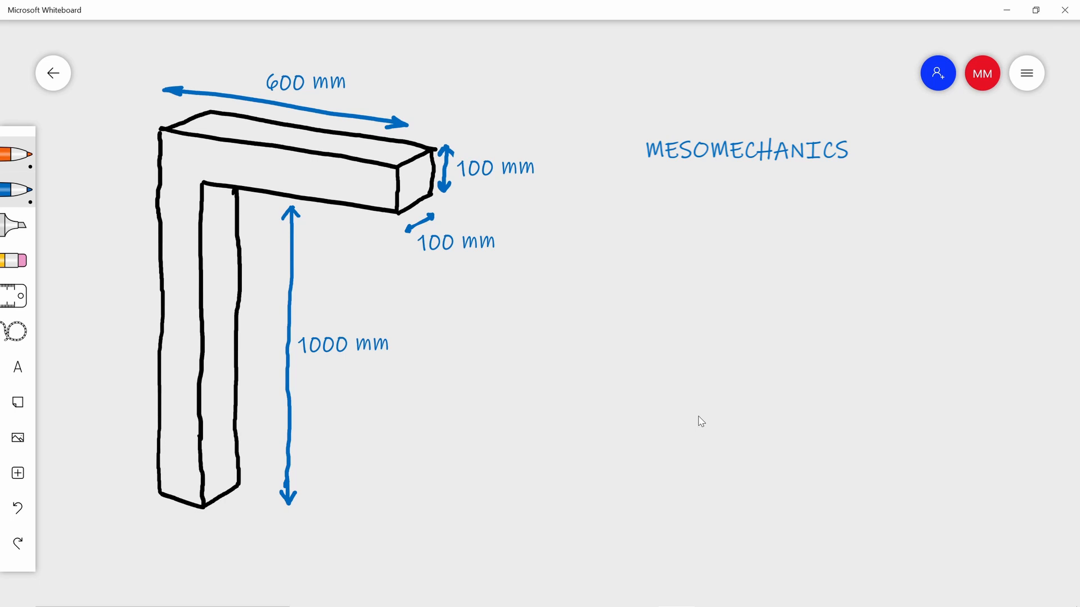
Under the MESOMECHANICS heading write base units mm, s, __ with an arrow to MPa, N
{"action": "left_click_drag", "start_coordinate": [646, 169], "coordinate": [843, 169]}
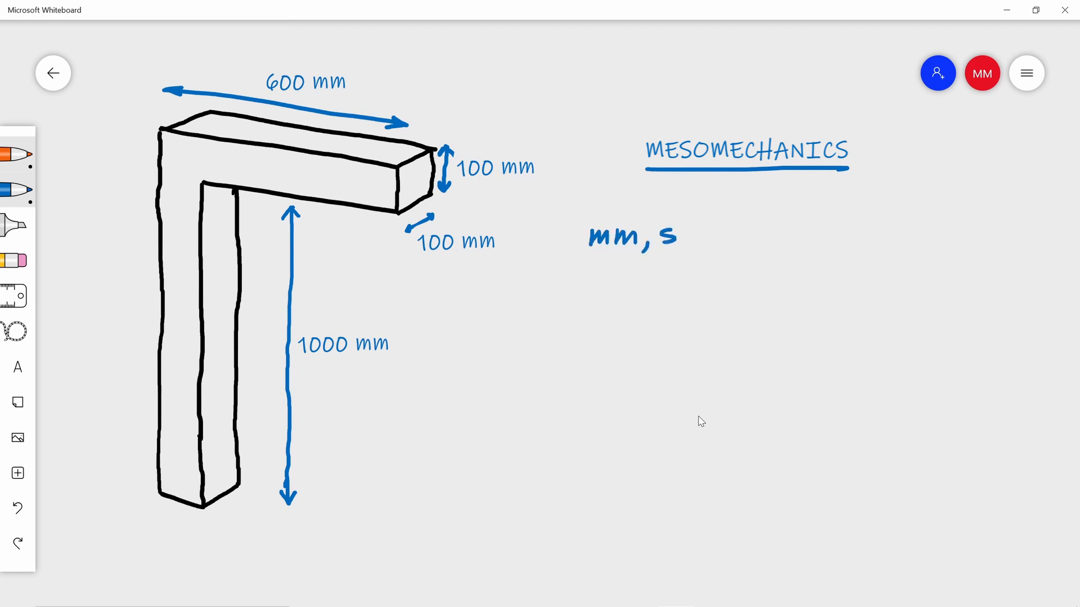
{"action": "left_click_drag", "start_coordinate": [695, 244], "coordinate": [737, 239]}
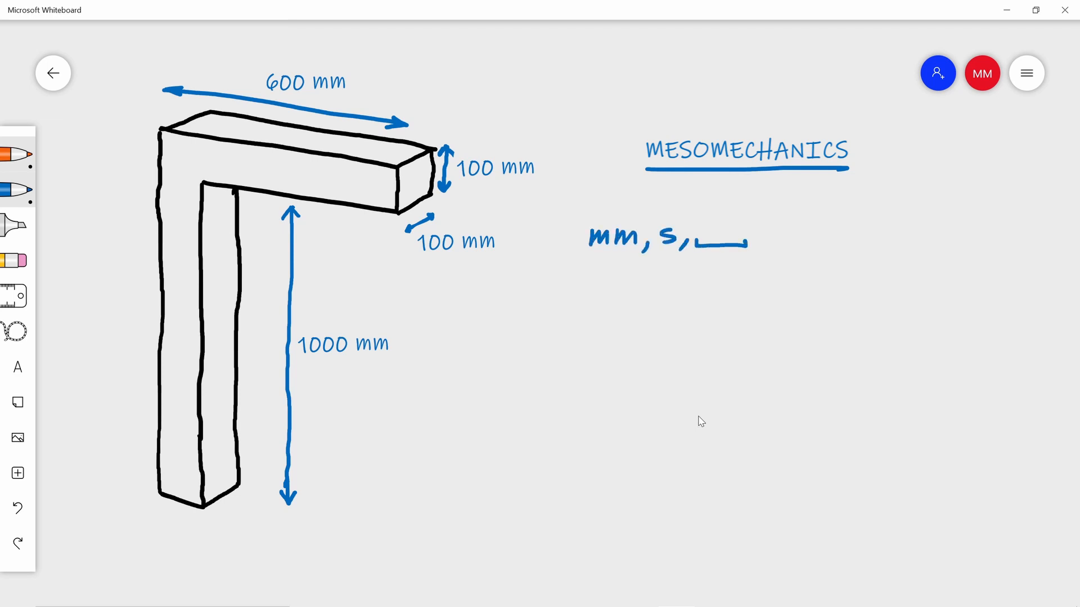
{"action": "left_click_drag", "start_coordinate": [750, 230], "coordinate": [864, 229]}
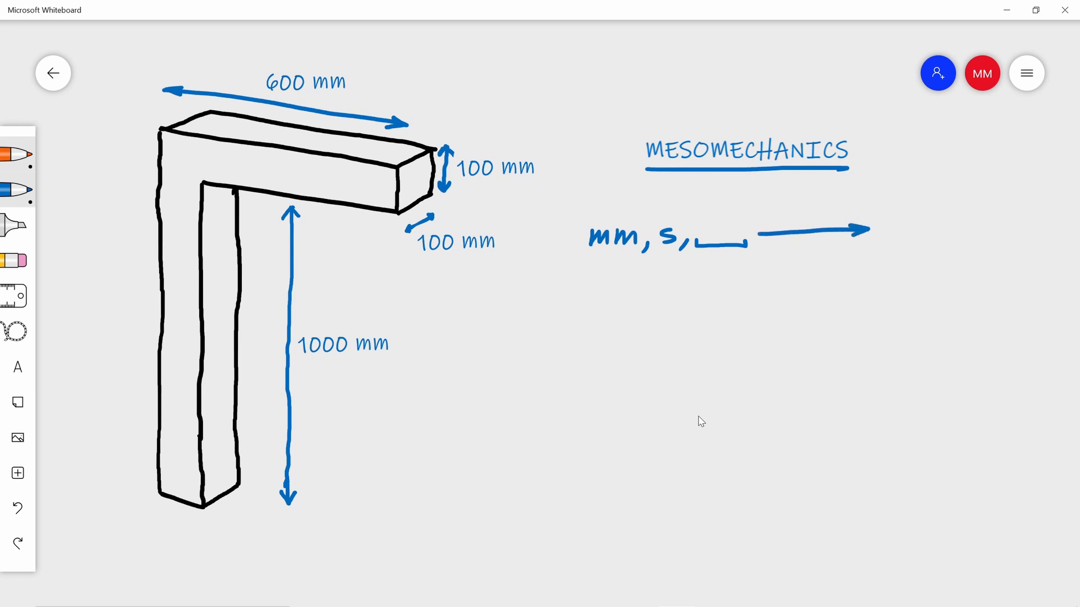
{"action": "left_click_drag", "start_coordinate": [892, 207], "coordinate": [919, 237]}
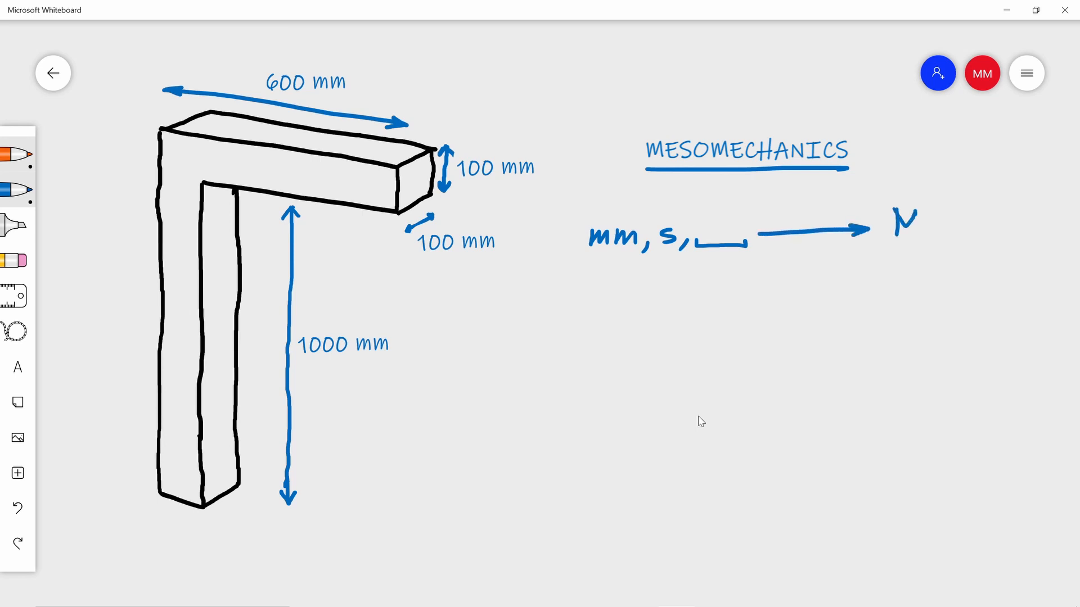
{"action": "type", "text": "MPa,"}
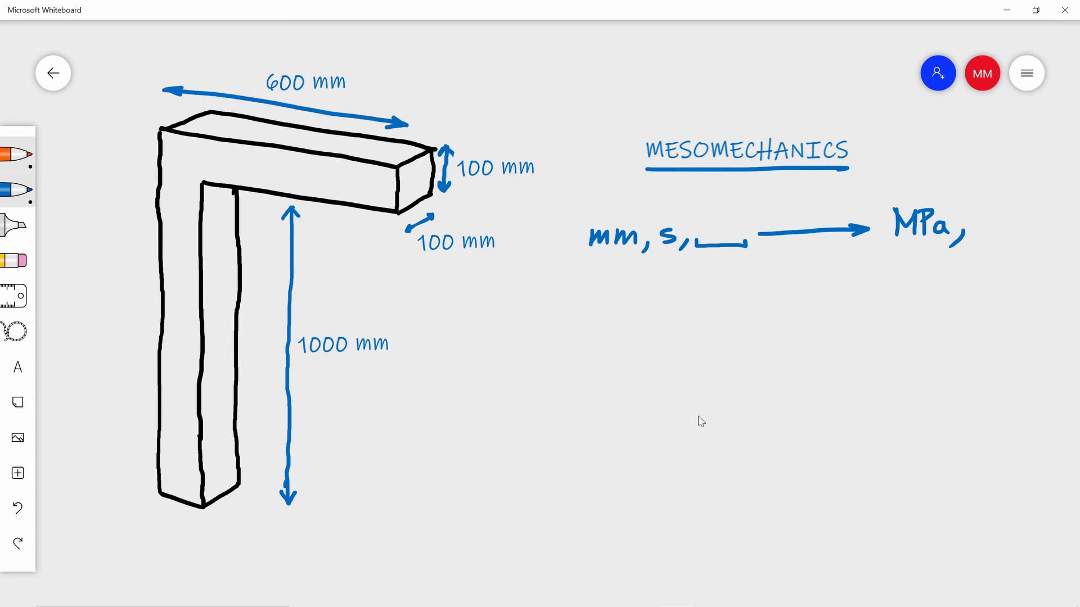
{"action": "type", "text": "N"}
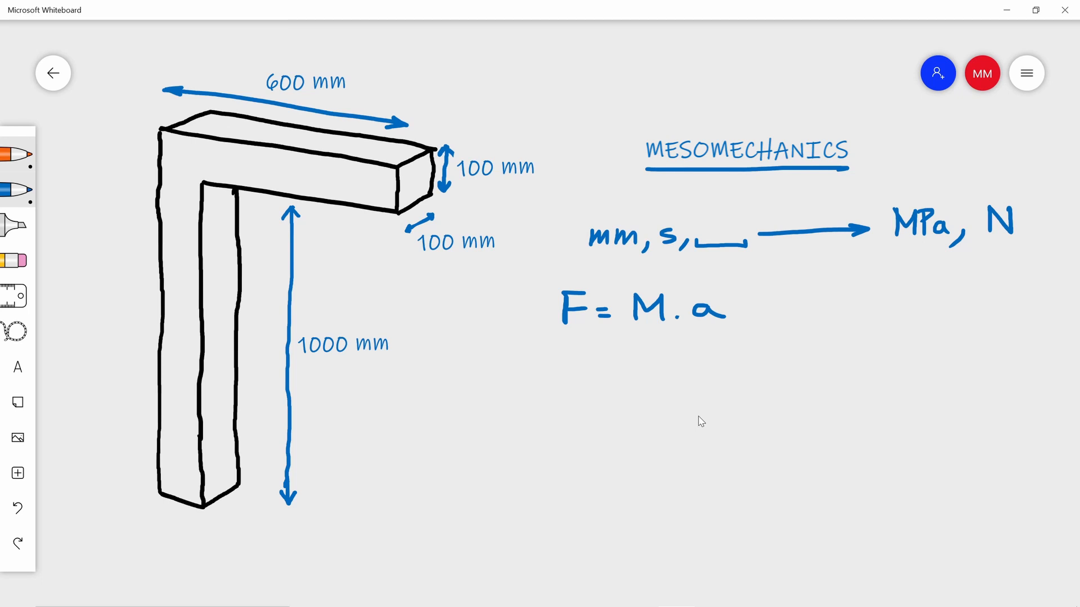
Write the Newton derivation N = kg·m/s² = kg·10³mm/s² and highlight N in yellow
{"action": "type", "text": "N = kg m/"}
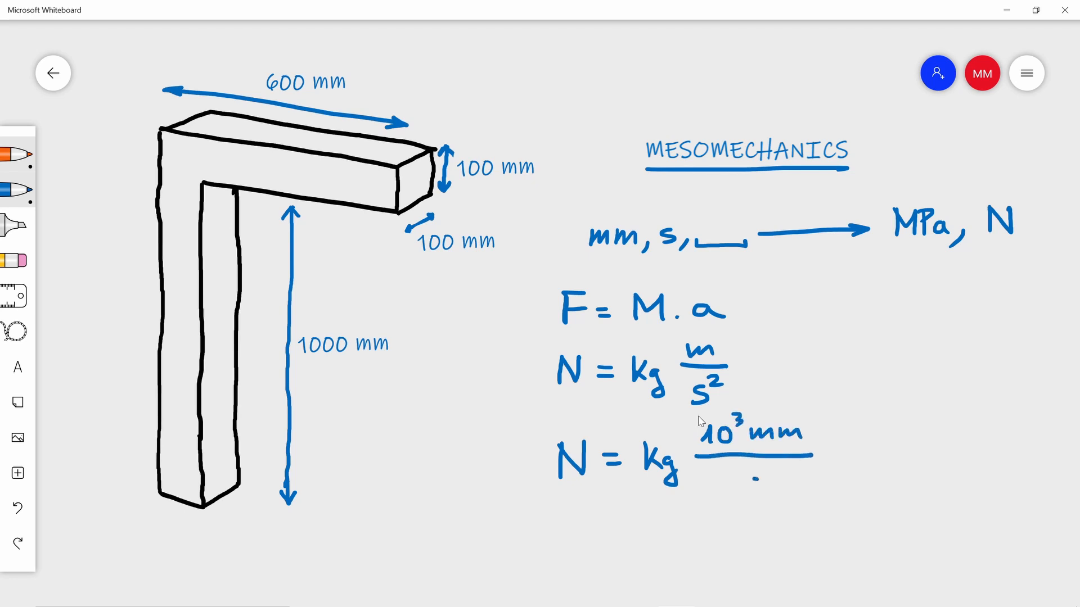
{"action": "type", "text": "s²"}
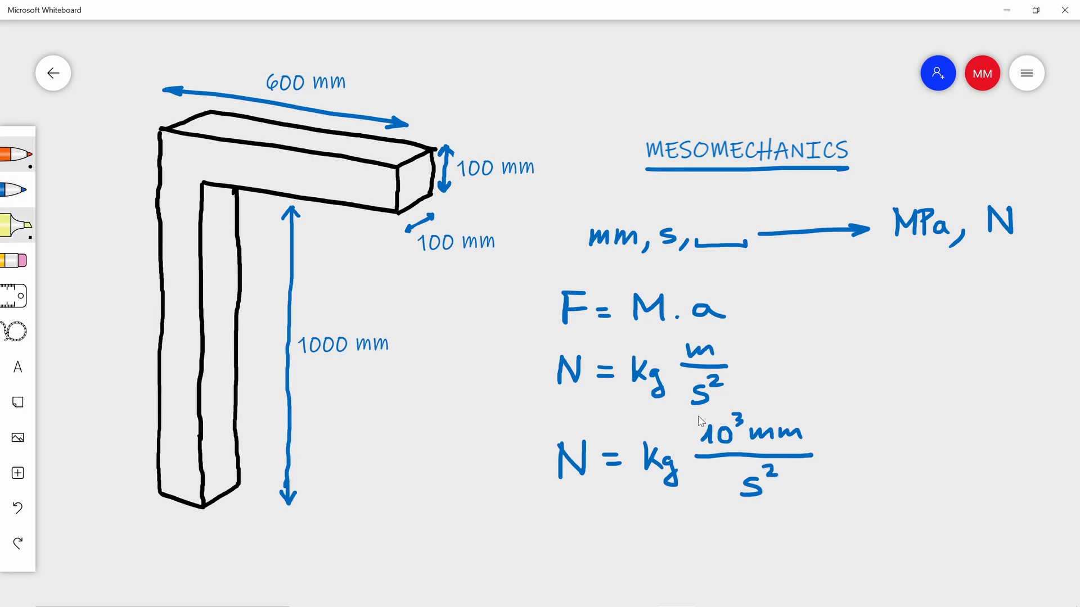
{"action": "left_click_drag", "start_coordinate": [750, 431], "coordinate": [798, 432]}
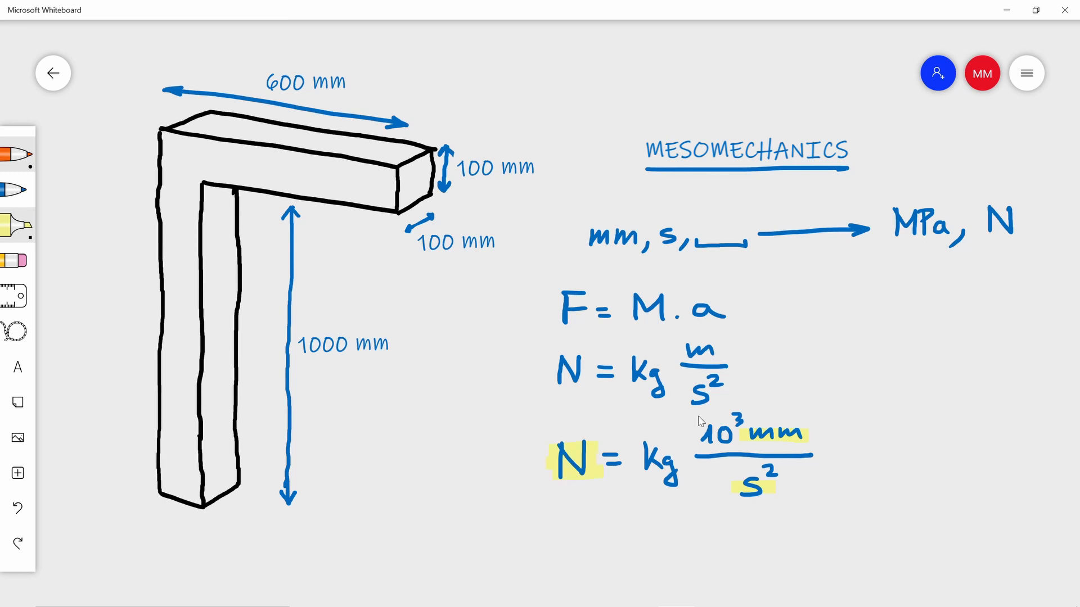
Circle kg·10³ in red and fill in 'ton' as the mass unit
{"action": "left_click", "coordinate": [14, 184]}
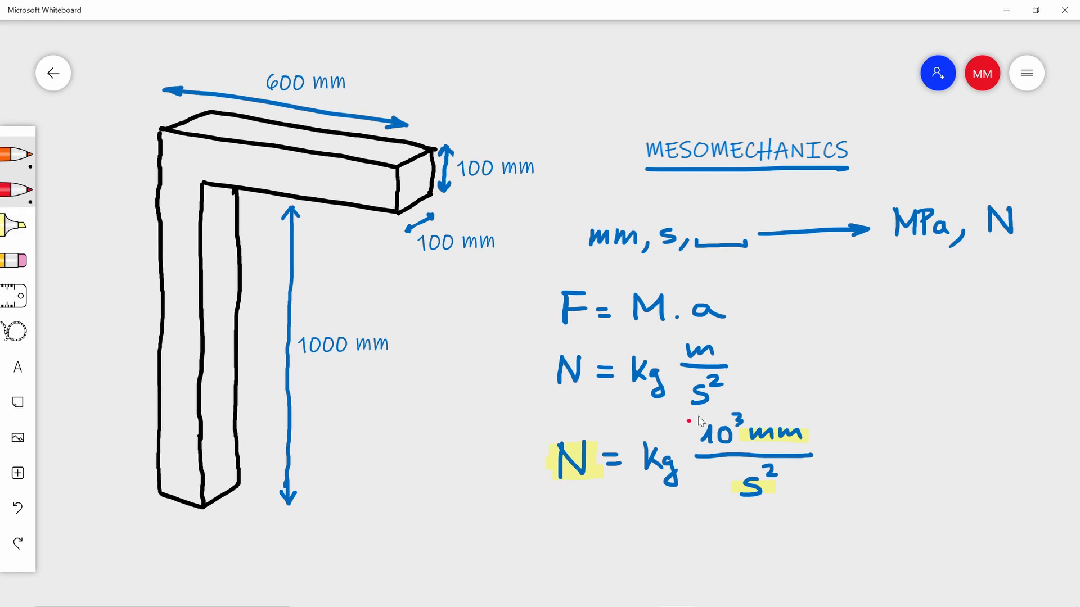
{"action": "left_click_drag", "start_coordinate": [695, 419], "coordinate": [662, 474]}
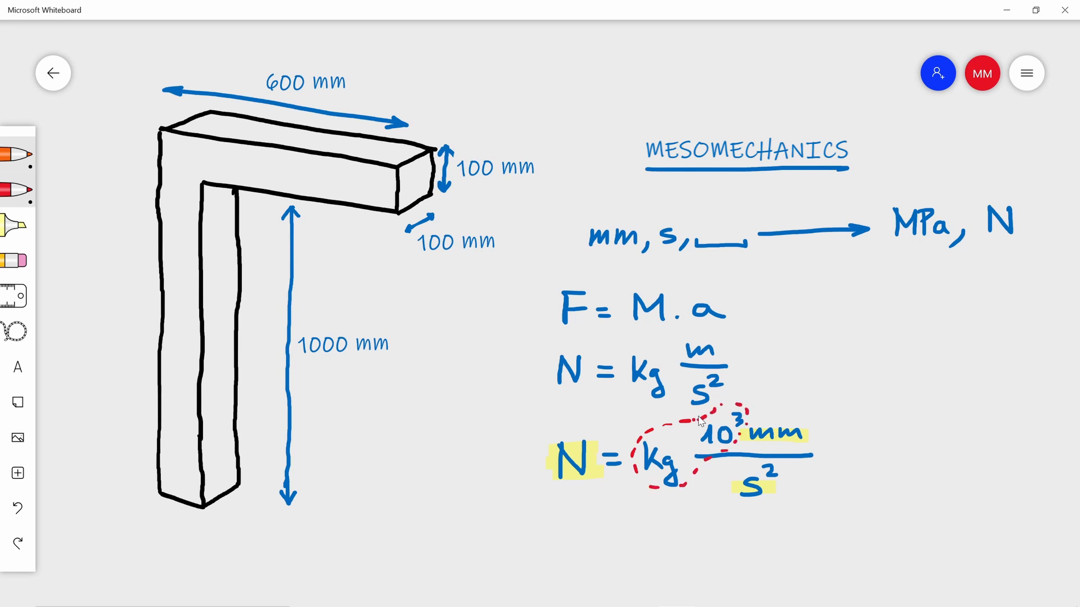
{"action": "type", "text": "ton"}
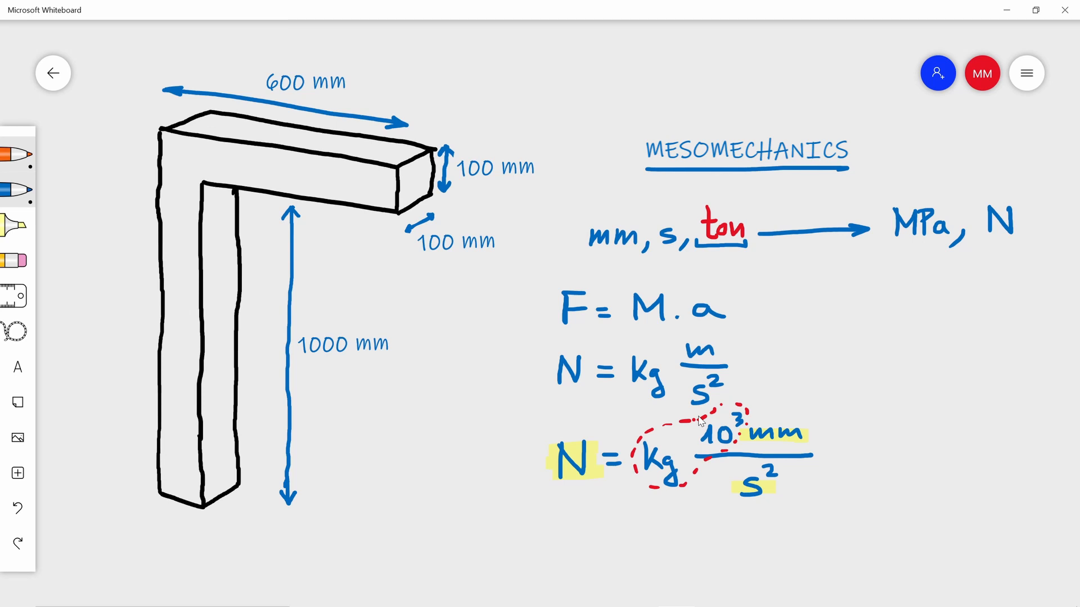
Write 7800 kg/m³ · ton/10³kg · (m/10³mm)³ = 7800·10⁻¹² ton/mm³ under the sketch
{"action": "type", "text": "78"}
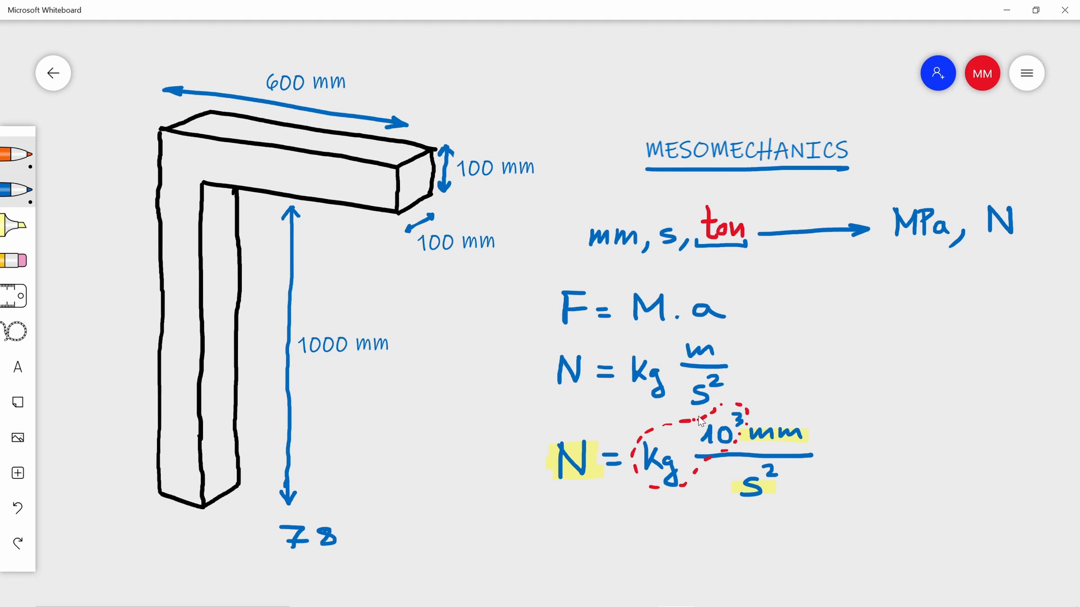
{"action": "type", "text": "800 kg/m"}
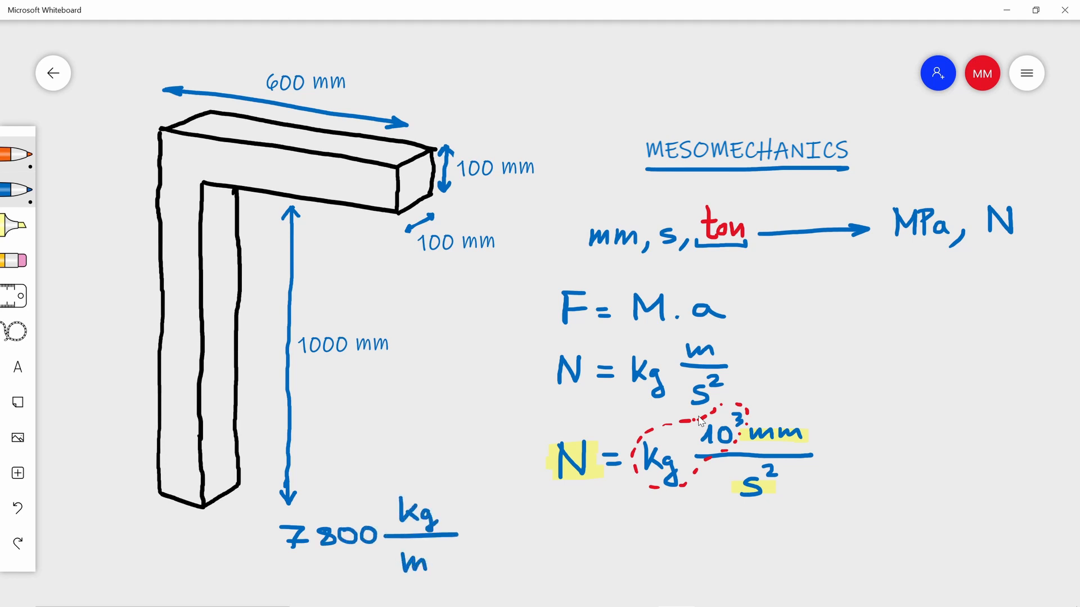
{"action": "type", "text": "3"}
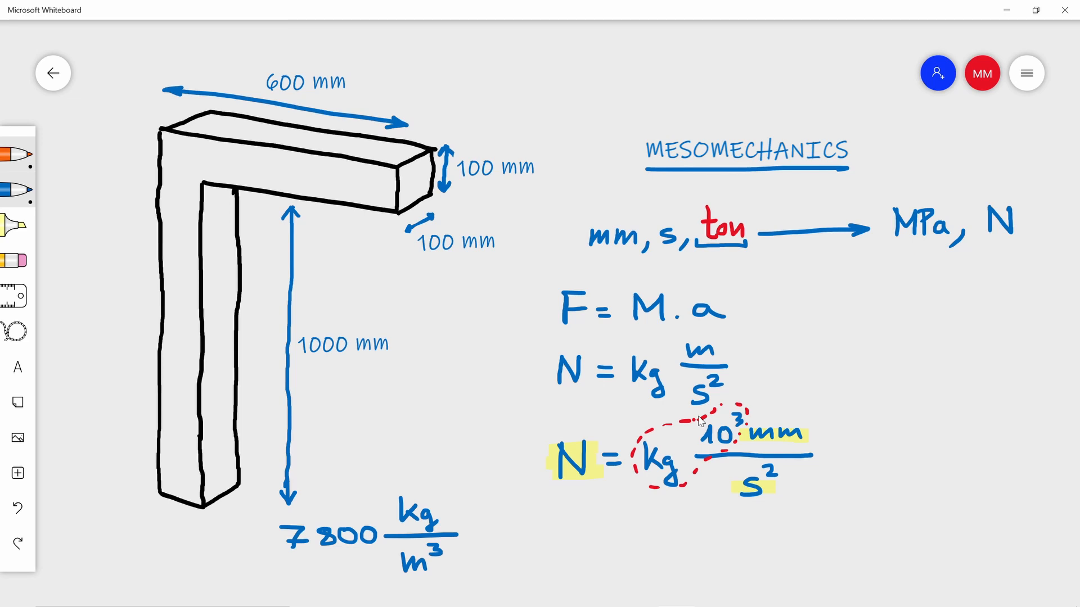
{"action": "left_click_drag", "start_coordinate": [468, 533], "coordinate": [551, 533]}
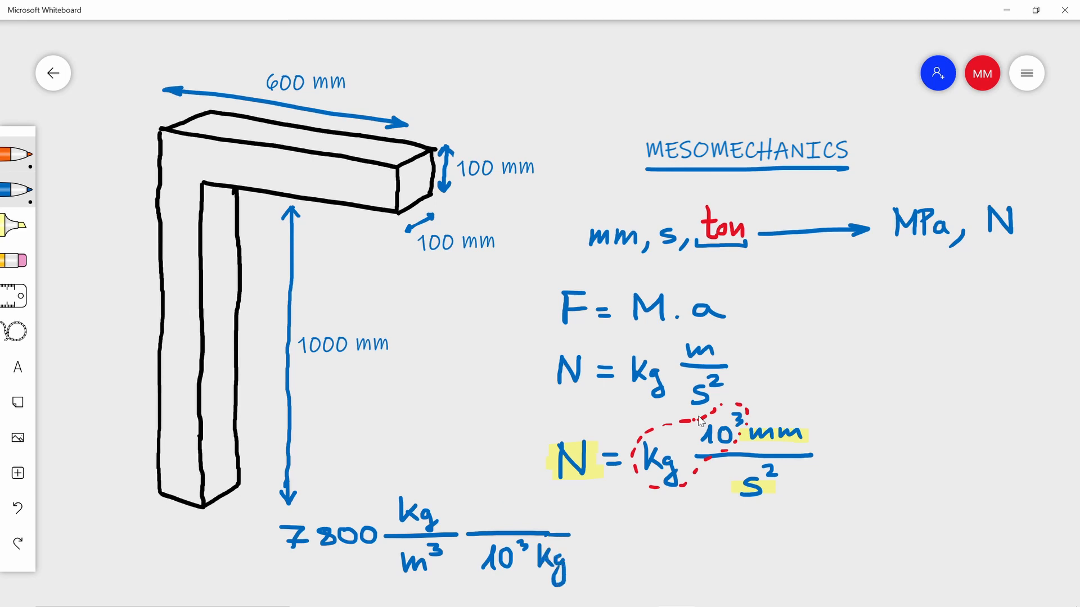
{"action": "type", "text": "ton"}
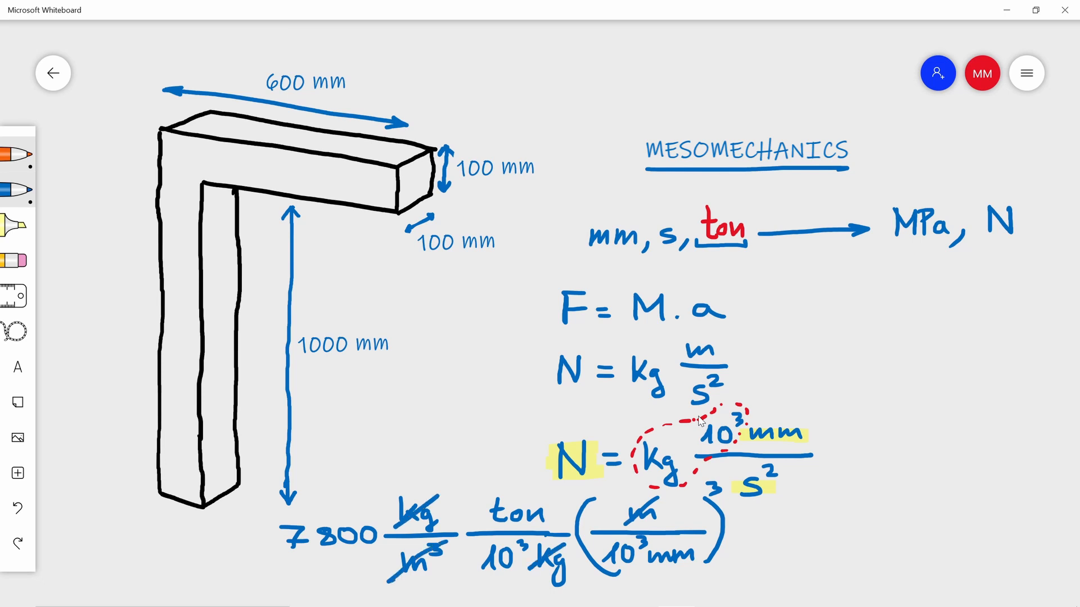
{"action": "left_click_drag", "start_coordinate": [737, 533], "coordinate": [765, 537]}
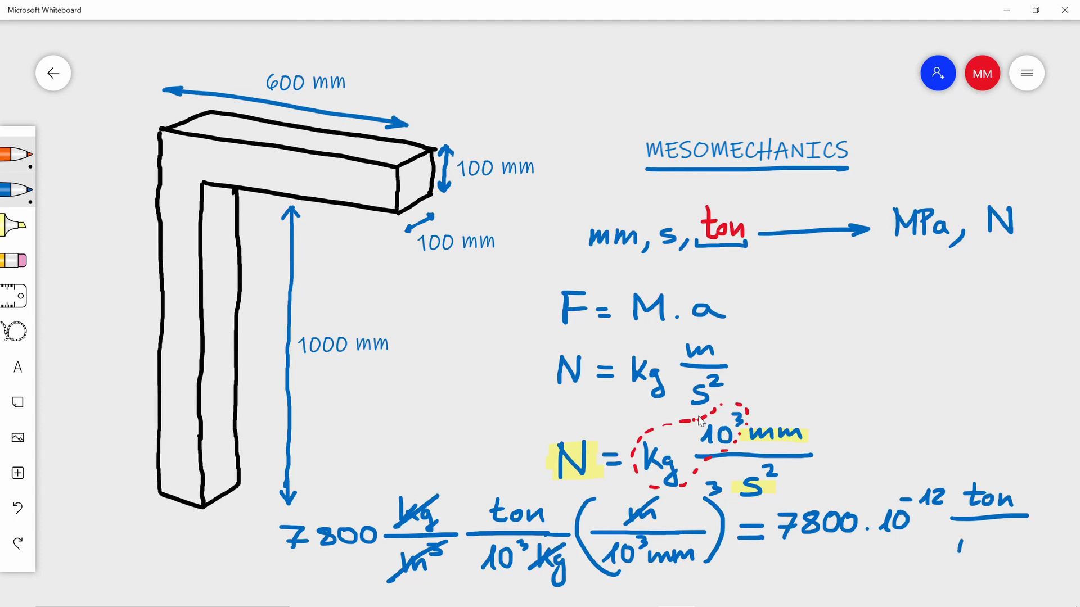
{"action": "type", "text": "mm³"}
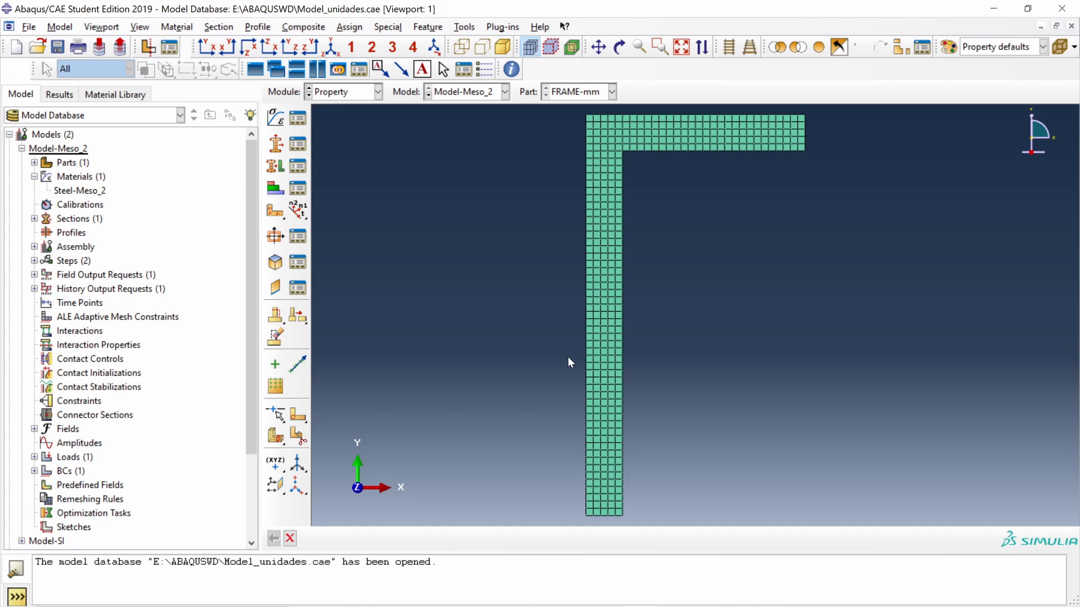
{"action": "mouse_move", "coordinate": [83, 218]}
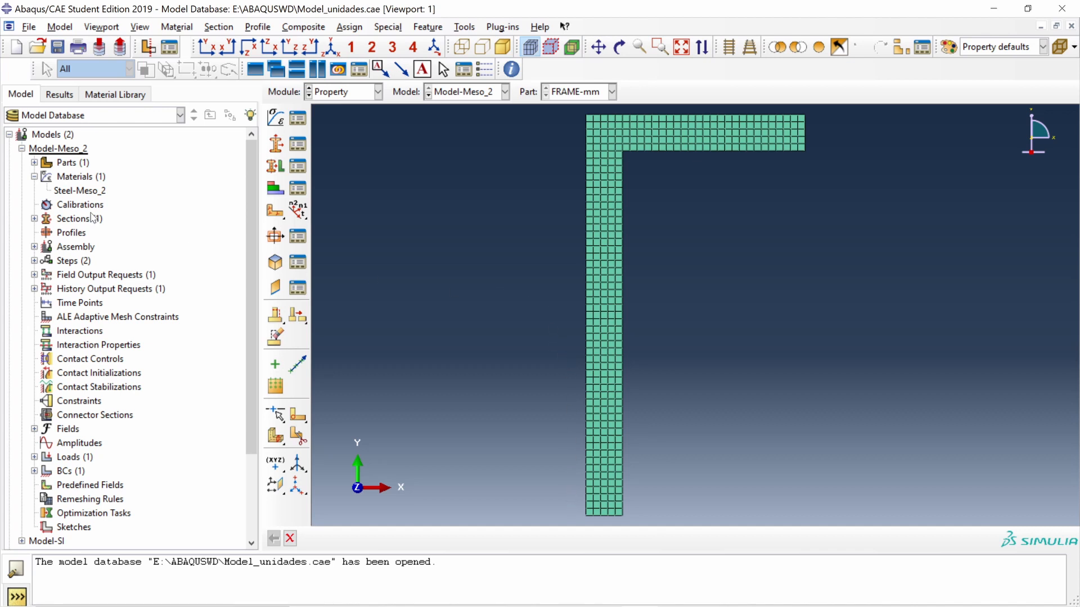
Check Steel-Meso_2's density 7.8E-09 and modulus 210000, cancel, then load the Model-Meso_2 results
{"action": "left_click", "coordinate": [79, 190]}
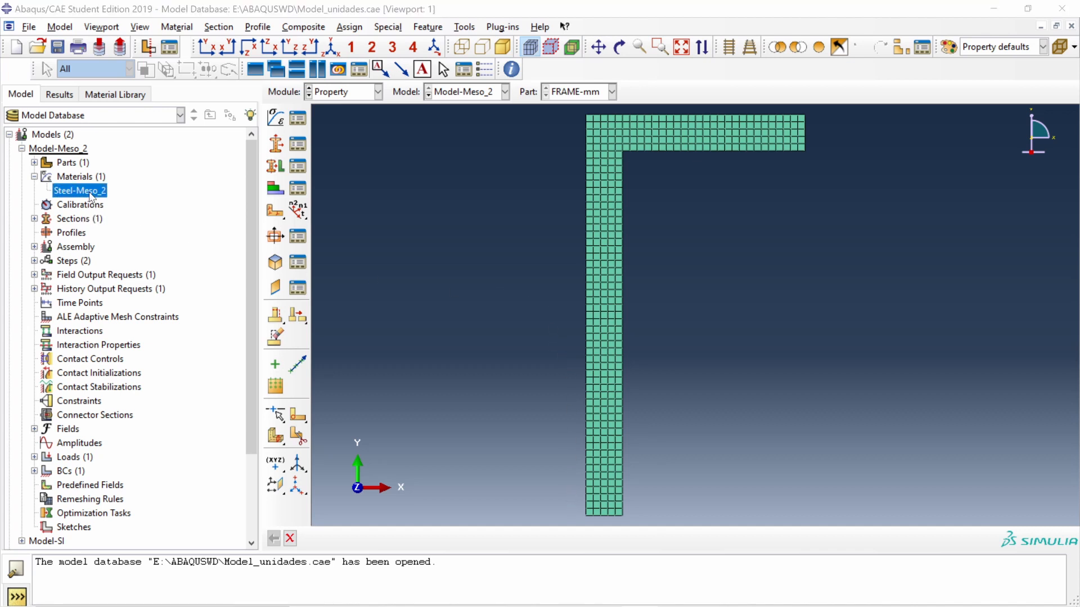
{"action": "double_click", "coordinate": [79, 191]}
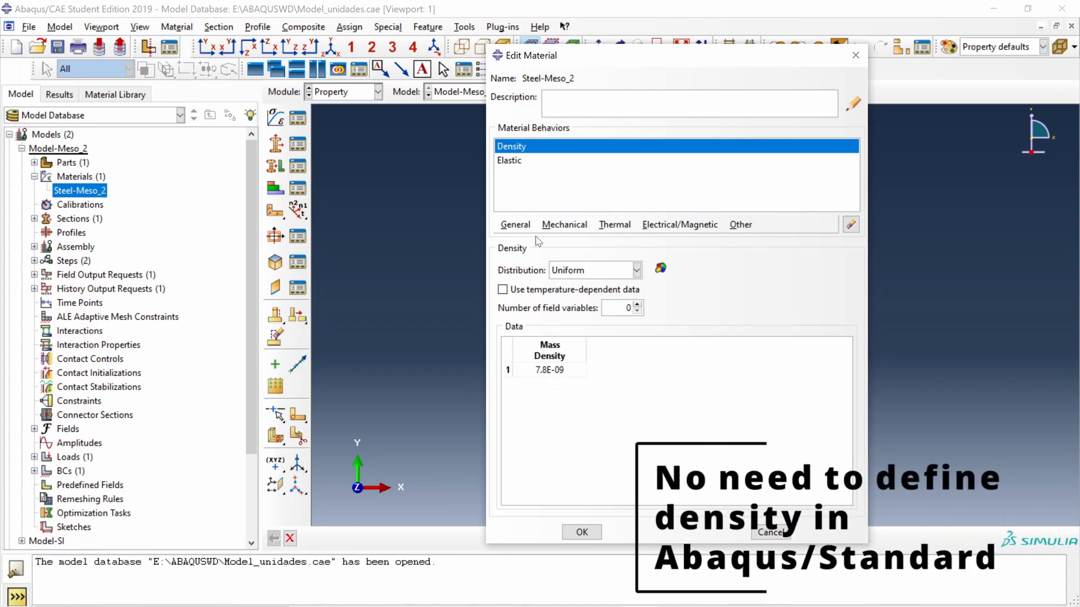
{"action": "left_click", "coordinate": [509, 160]}
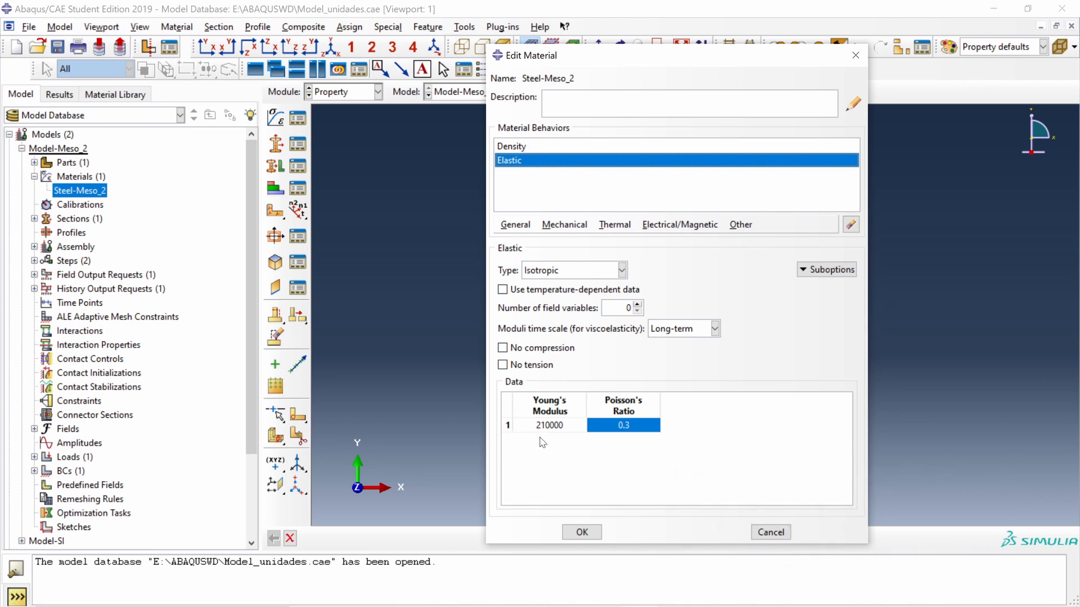
{"action": "mouse_move", "coordinate": [546, 436]}
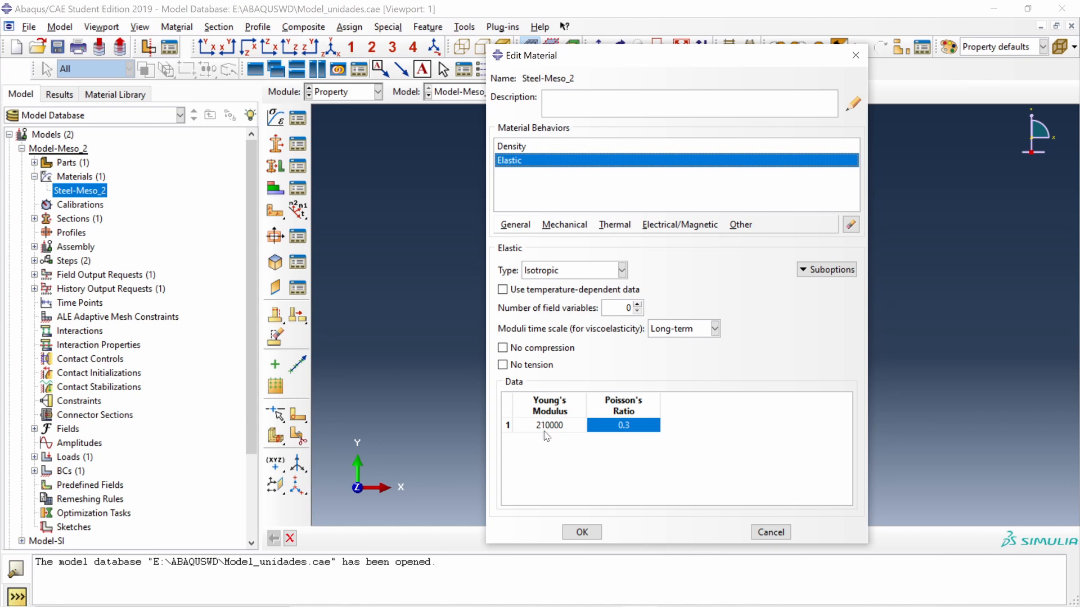
{"action": "left_click", "coordinate": [581, 532]}
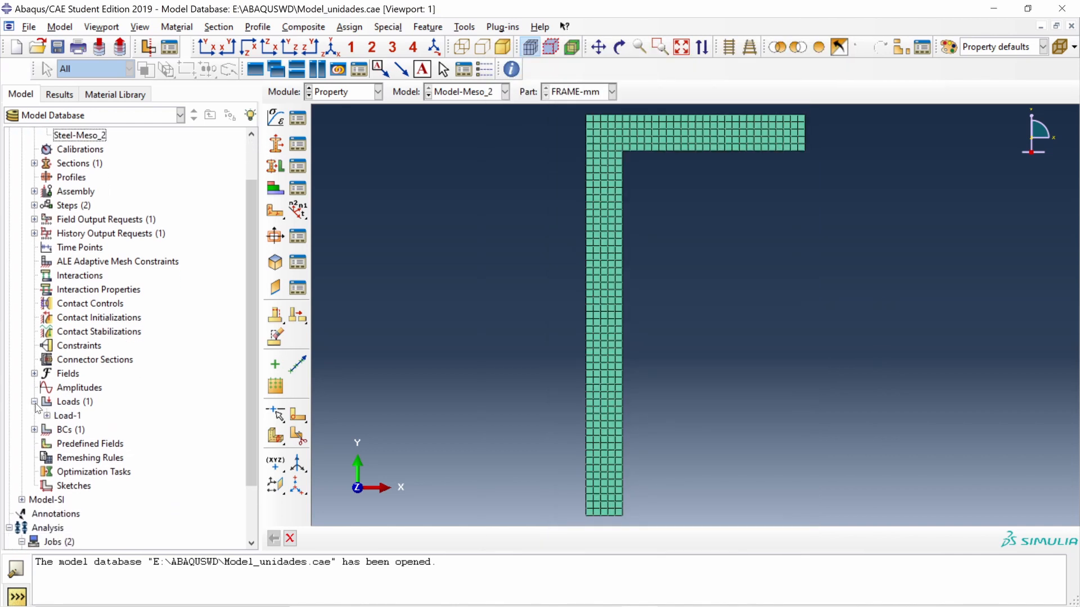
{"action": "double_click", "coordinate": [66, 416]}
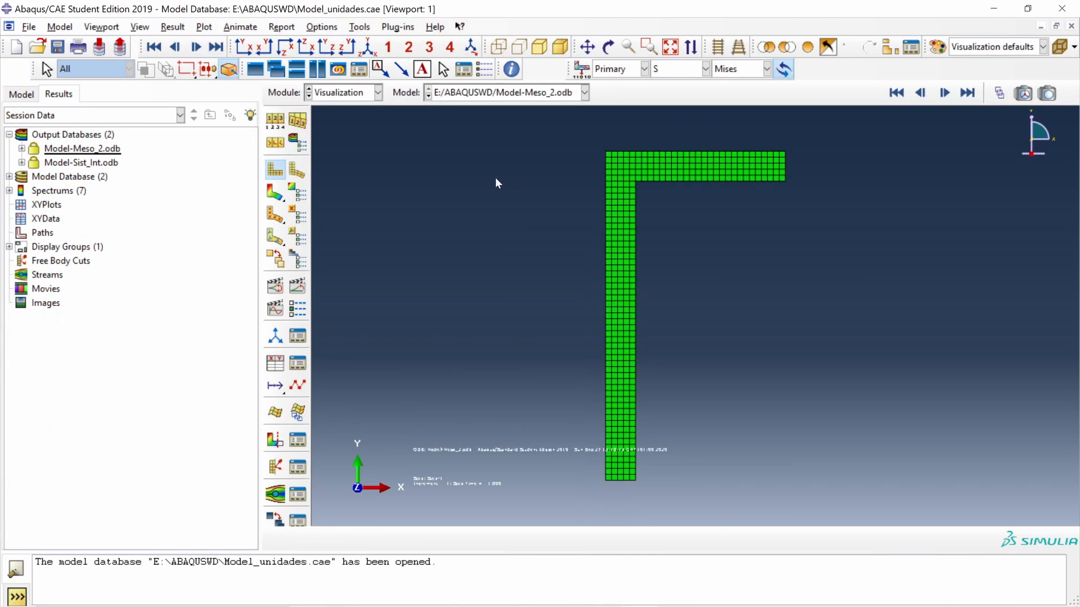
Contour the frame by vertical displacement U2, reaching -20.433 mm
{"action": "left_click", "coordinate": [274, 191]}
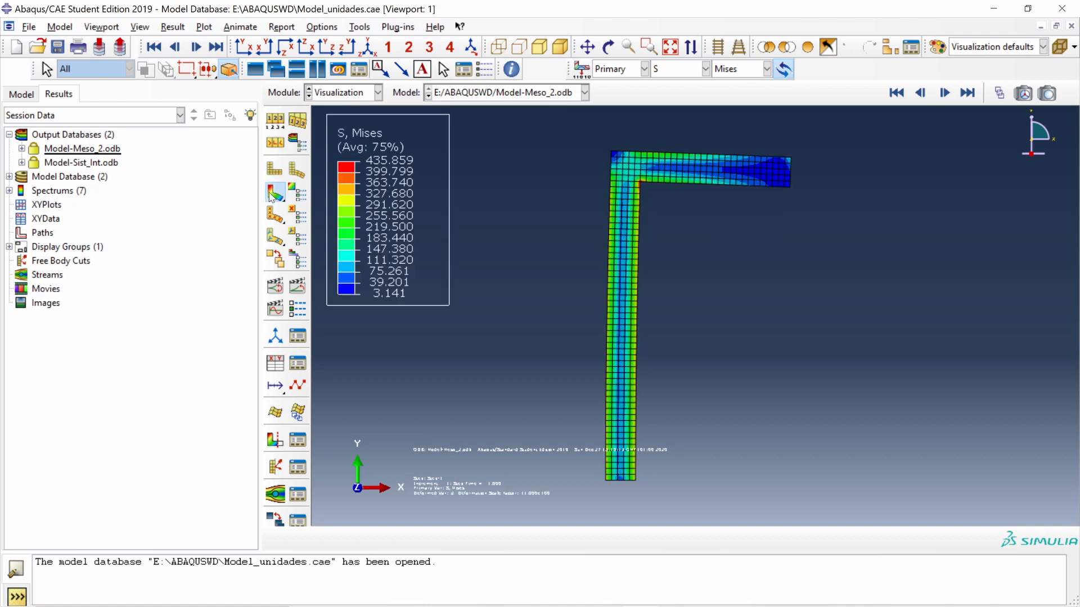
{"action": "left_click", "coordinate": [706, 68]}
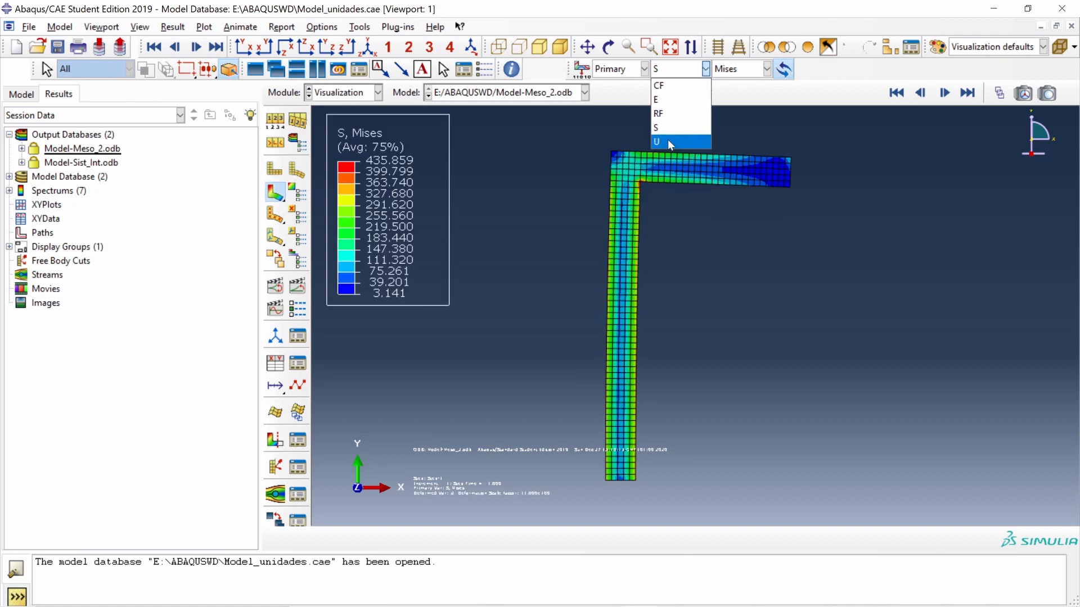
{"action": "left_click", "coordinate": [655, 142]}
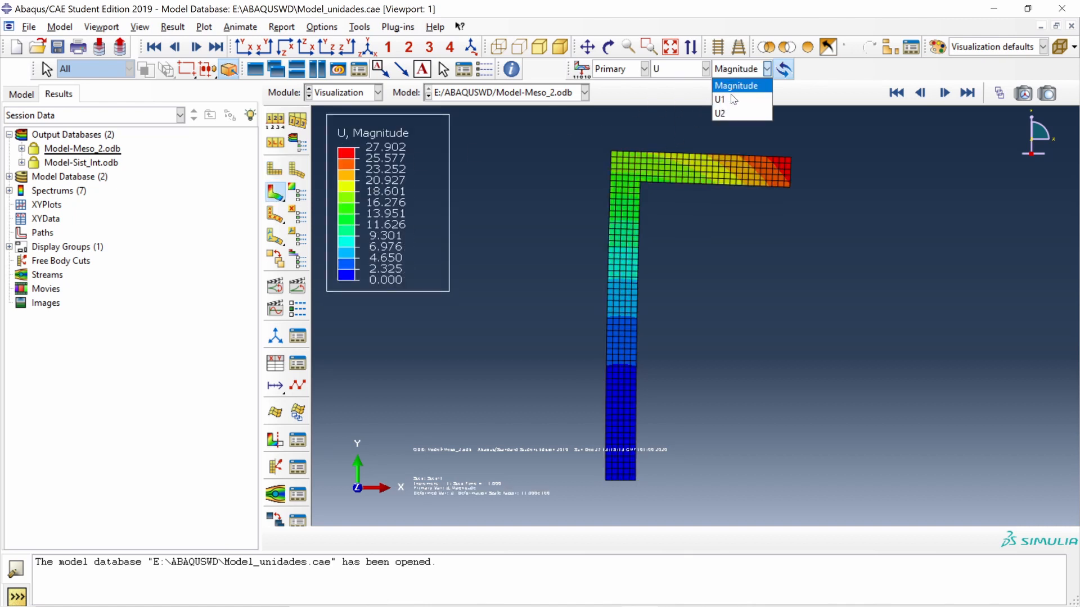
{"action": "left_click", "coordinate": [720, 114]}
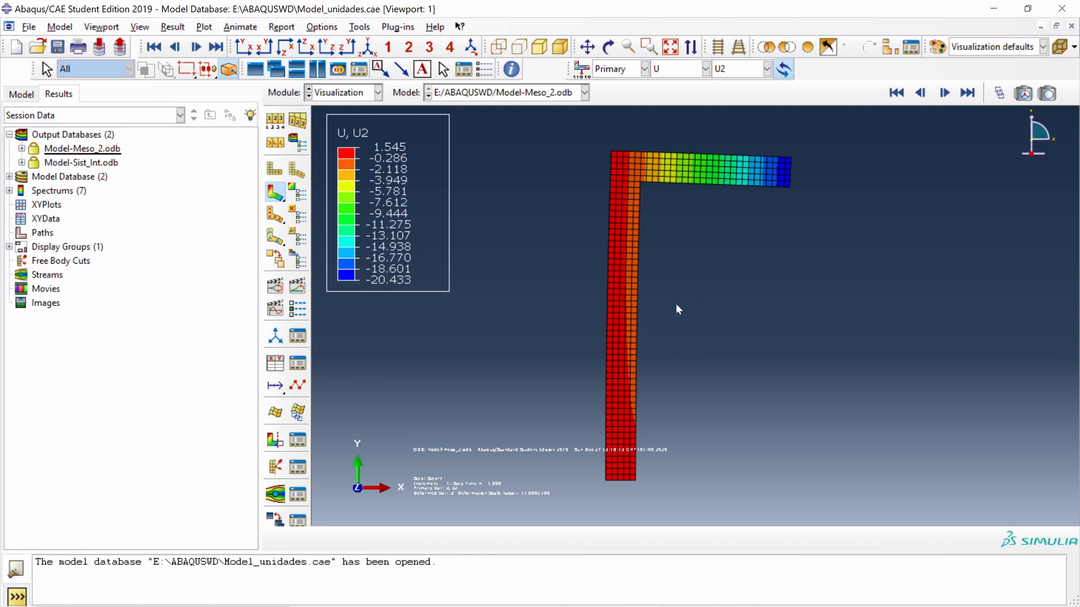
{"action": "mouse_move", "coordinate": [381, 303]}
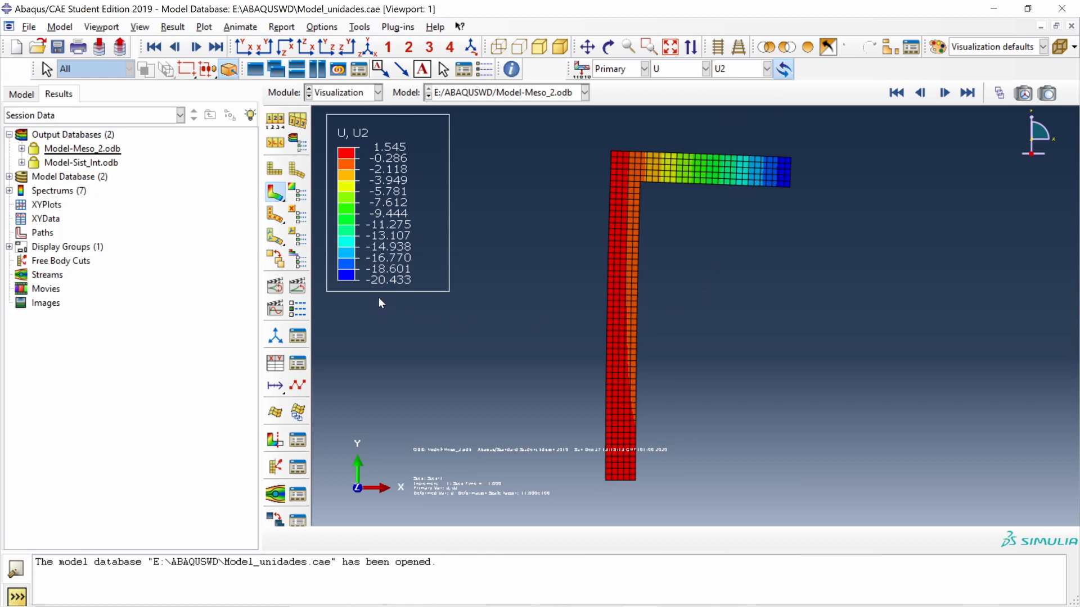
{"action": "mouse_move", "coordinate": [369, 294]}
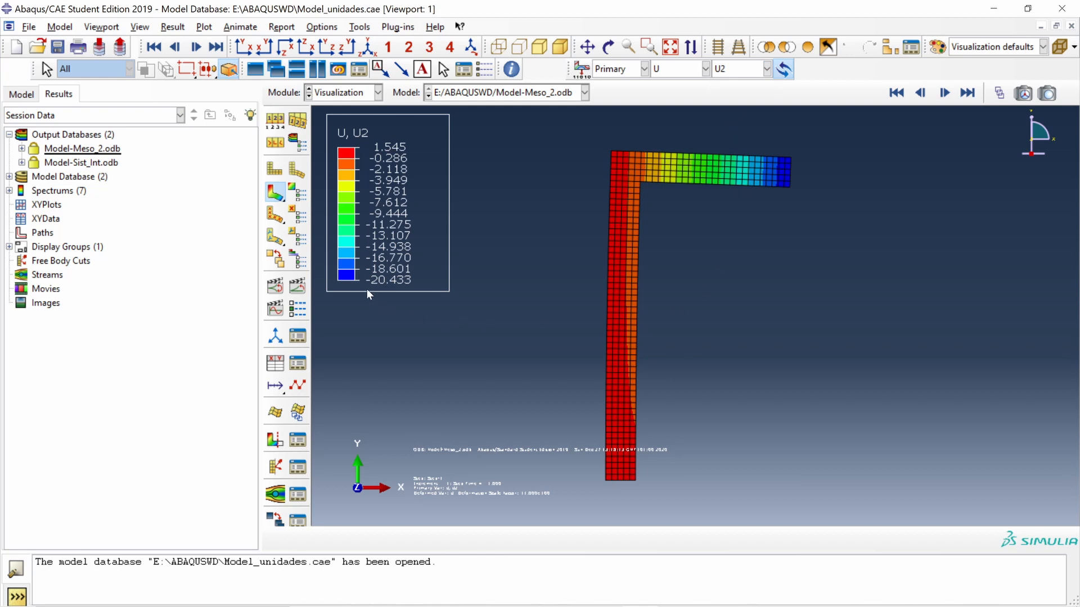
{"action": "mouse_move", "coordinate": [401, 297]}
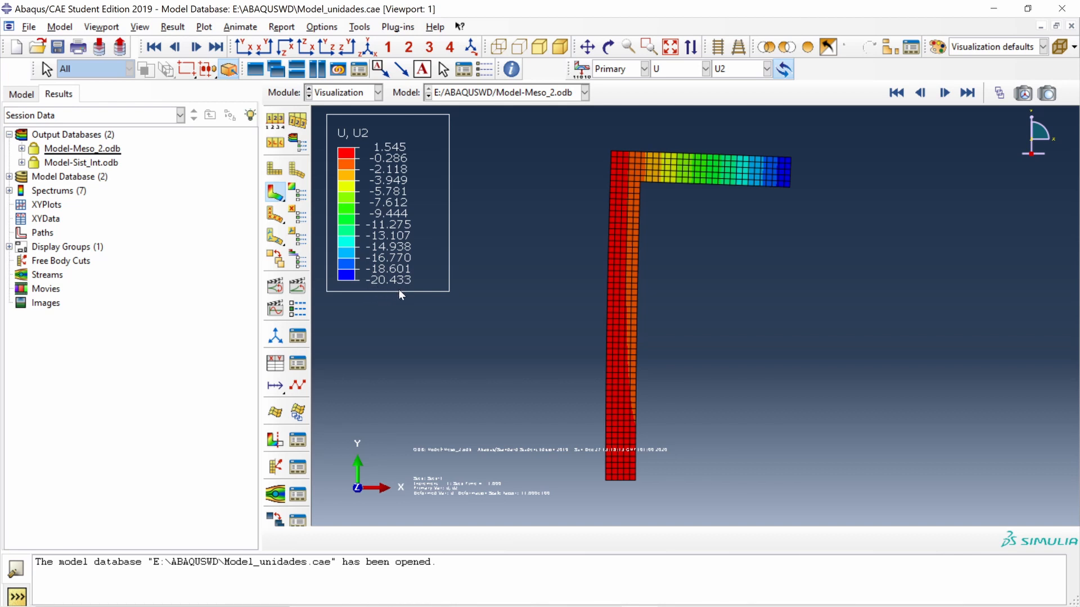
{"action": "mouse_move", "coordinate": [406, 293]}
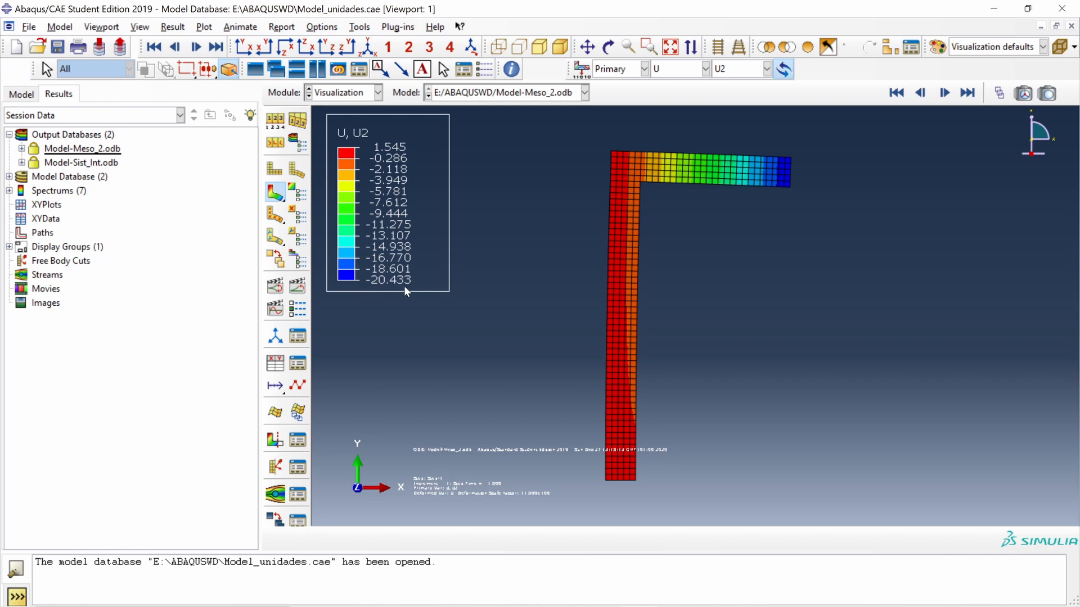
Switch the contour back to von Mises stress, peaking at 435.859 MPa
{"action": "left_click", "coordinate": [704, 69]}
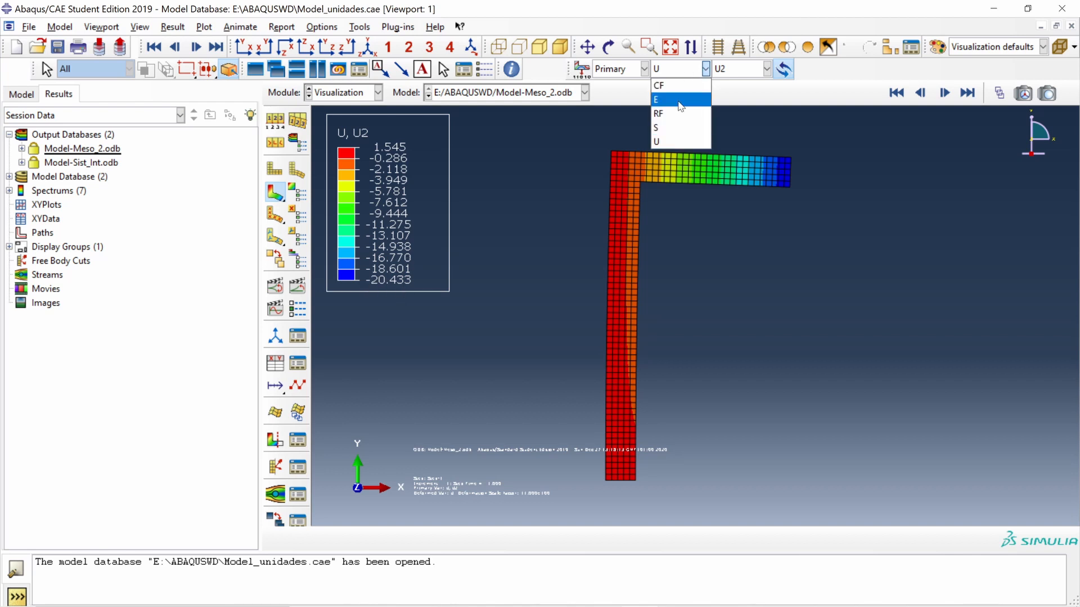
{"action": "left_click", "coordinate": [657, 127]}
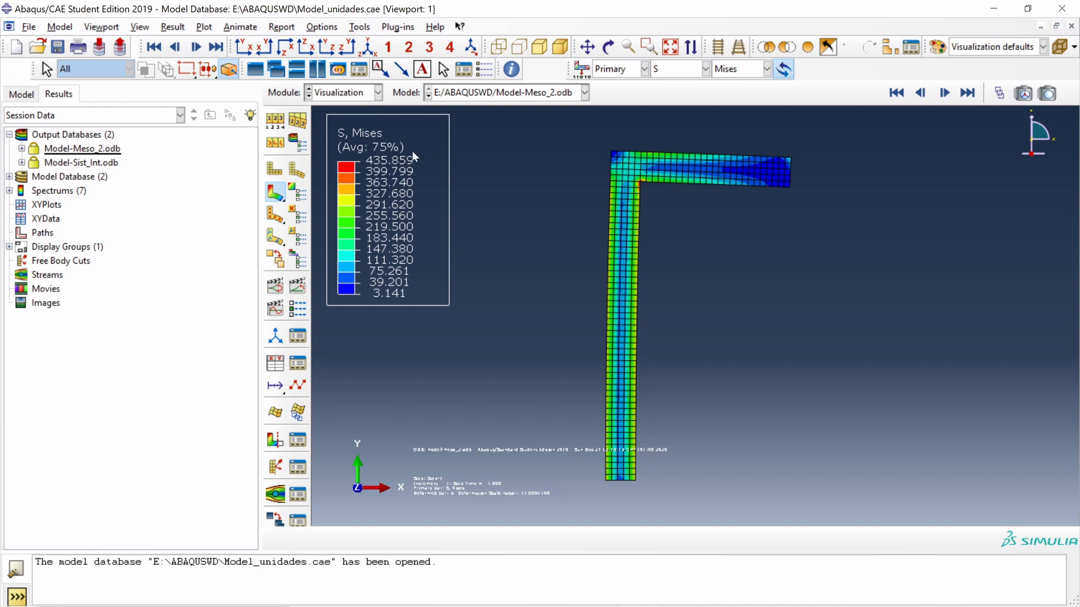
{"action": "mouse_move", "coordinate": [423, 166]}
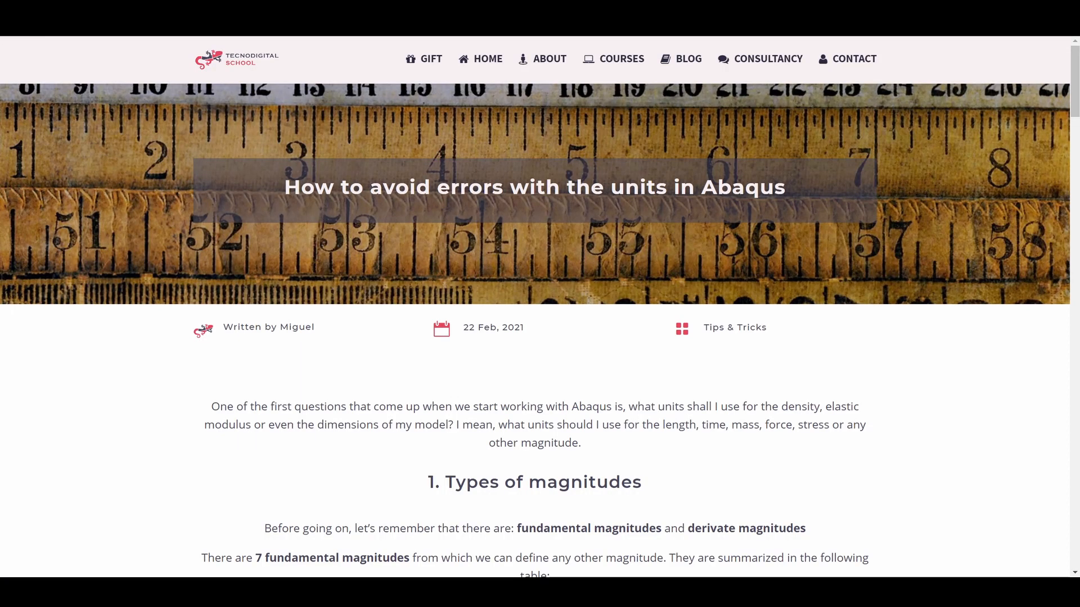
Scroll the Abaqus units article down to its unit-system comparison table with the Mesomechanics columns
{"action": "scroll", "scroll_direction": "down", "scroll_amount": 3}
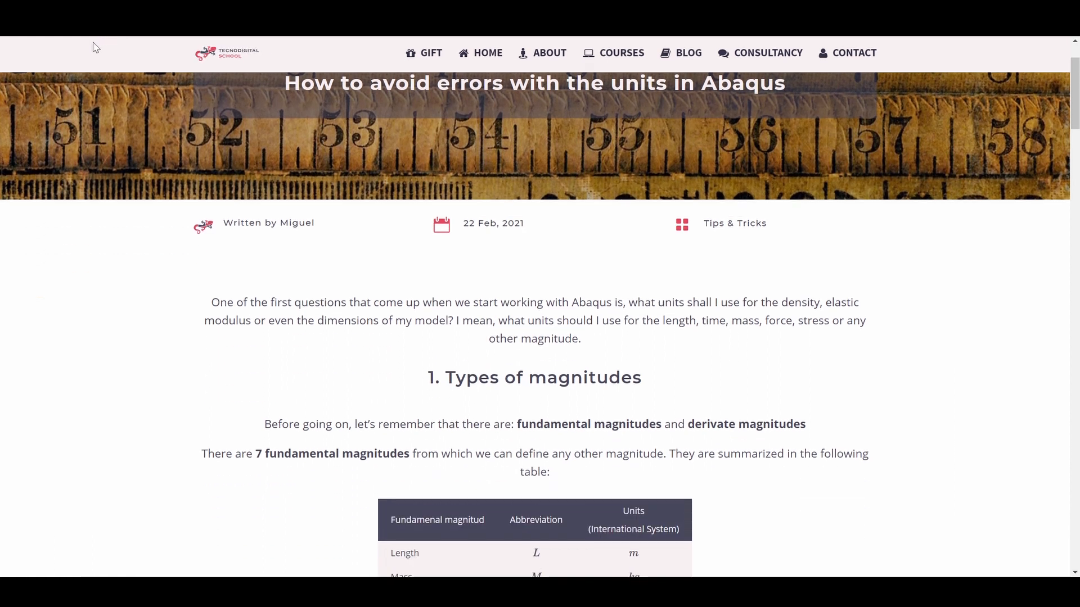
{"action": "scroll", "scroll_direction": "down", "scroll_amount": 3}
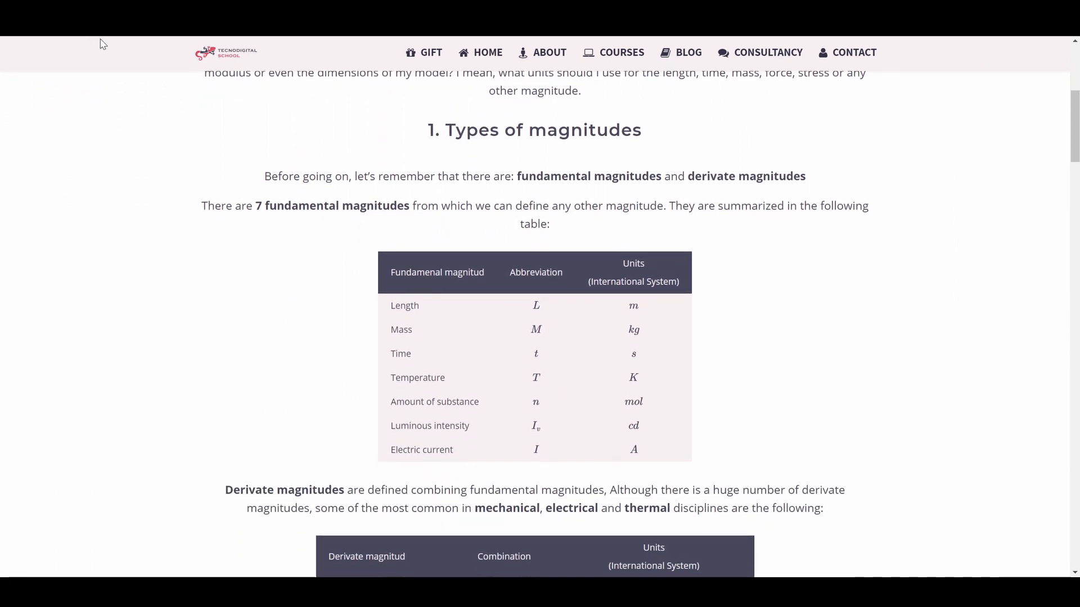
{"action": "scroll", "scroll_direction": "down", "scroll_amount": 3}
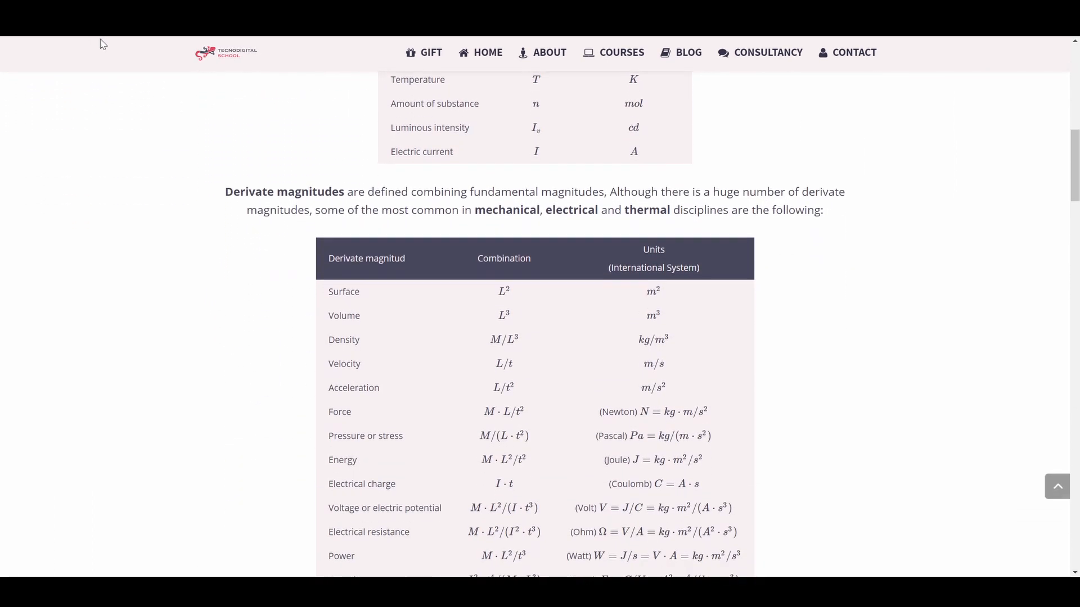
{"action": "scroll", "scroll_direction": "down", "scroll_amount": 3}
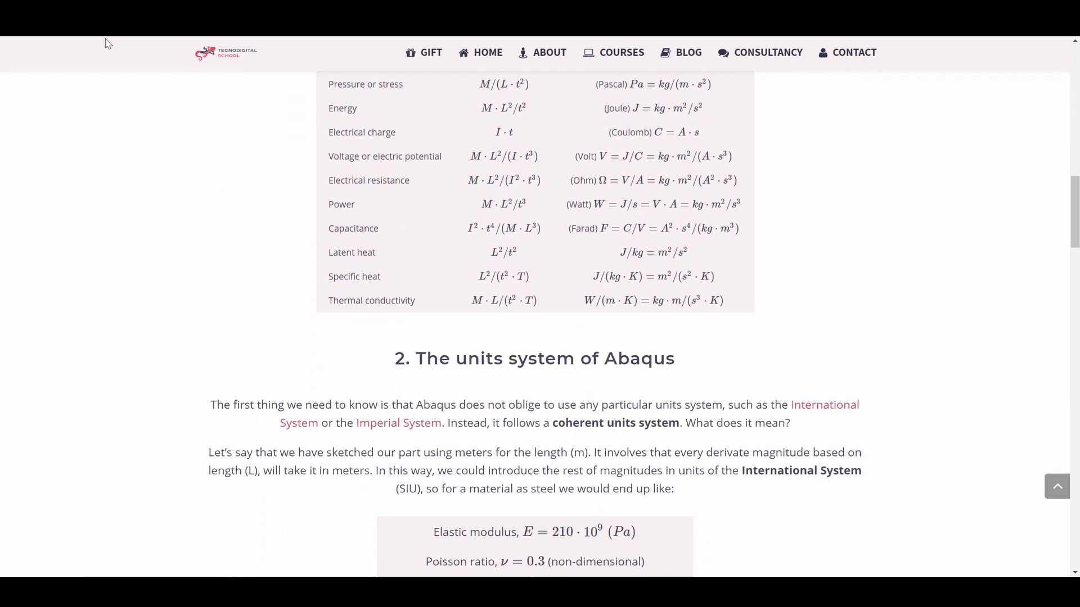
{"action": "scroll", "scroll_direction": "down", "scroll_amount": 3}
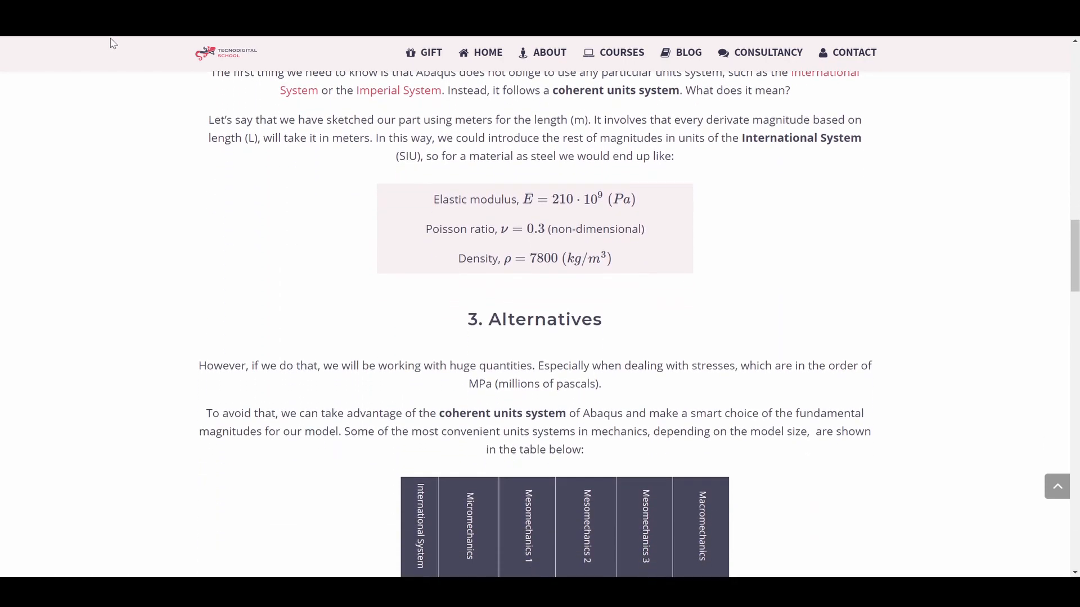
{"action": "scroll", "scroll_direction": "down", "scroll_amount": 3}
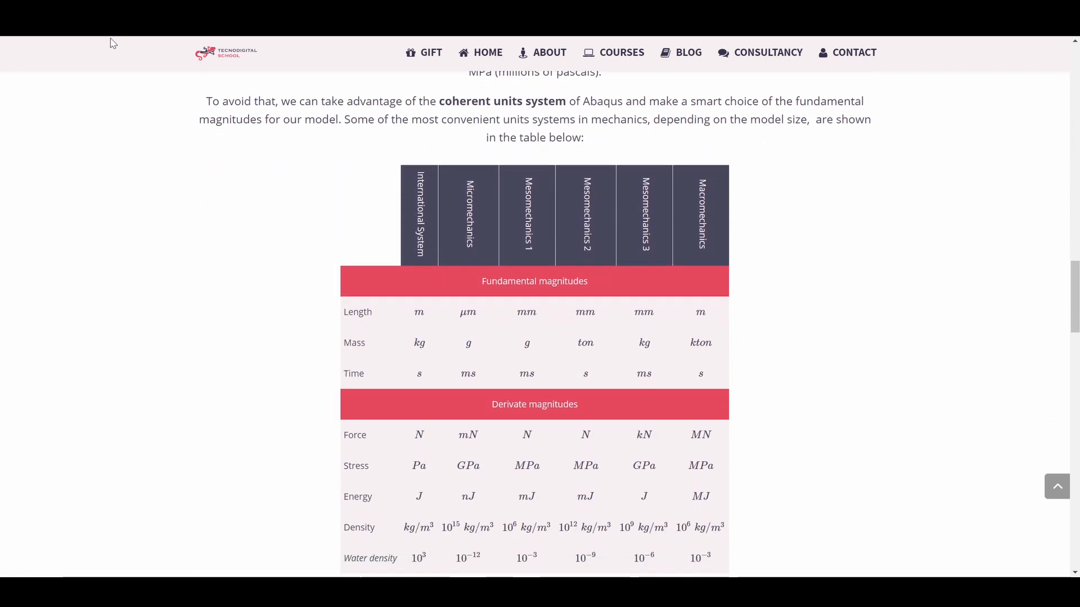
{"action": "scroll", "scroll_direction": "down", "scroll_amount": 3}
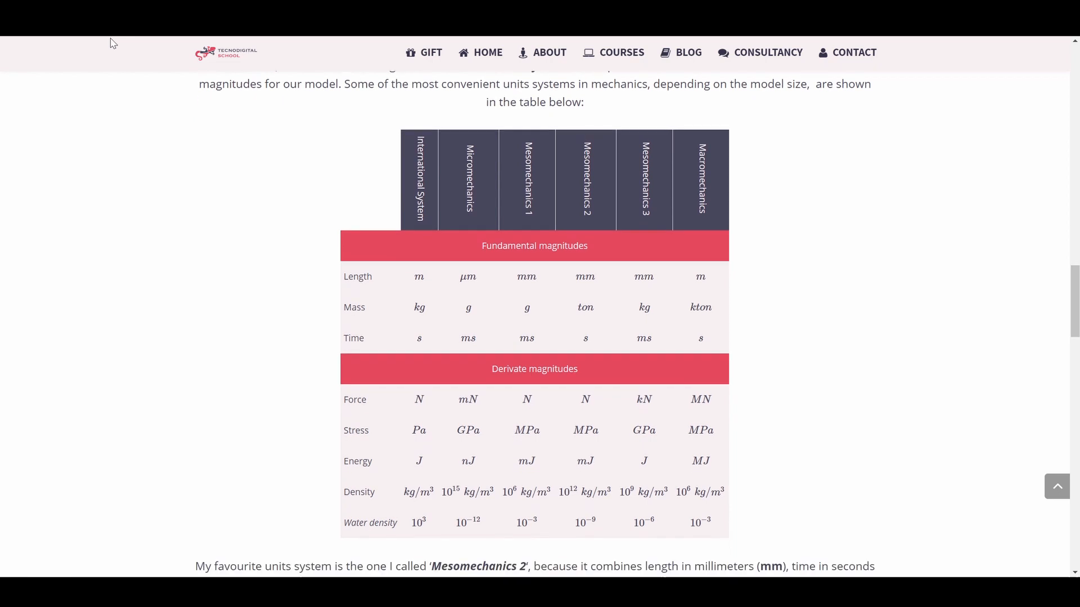